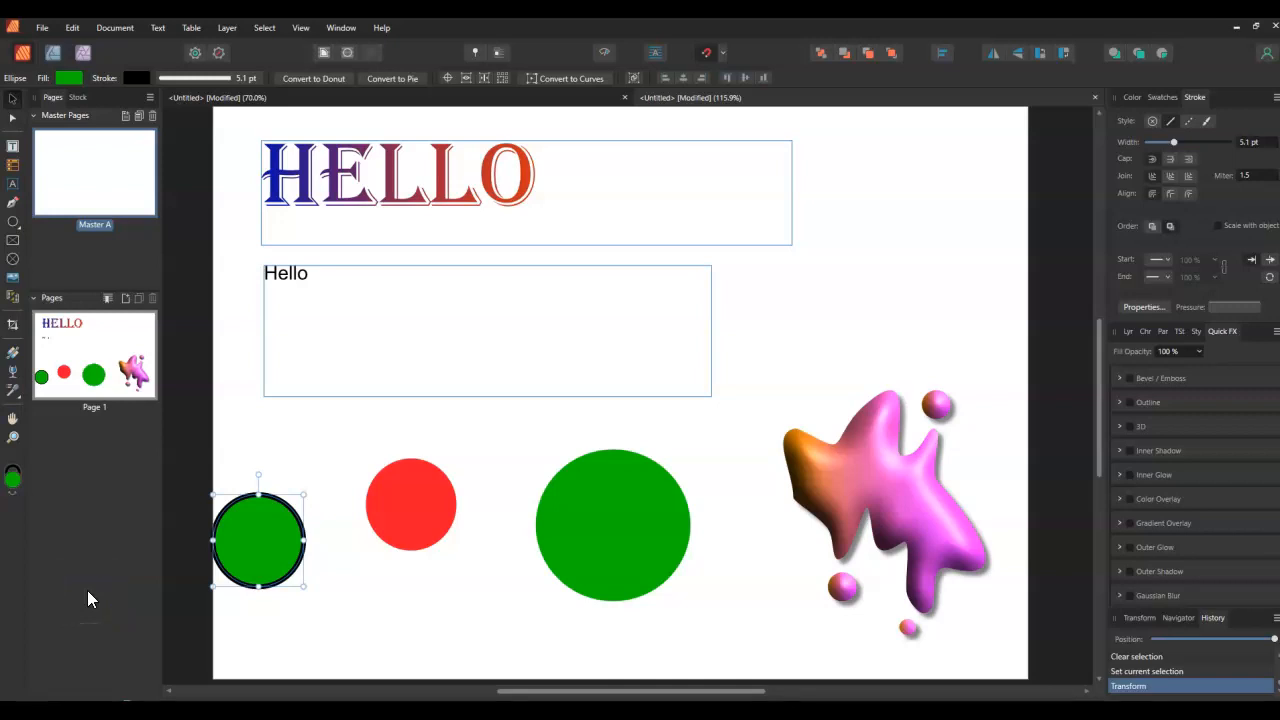
pyautogui.moveTo(13, 390)
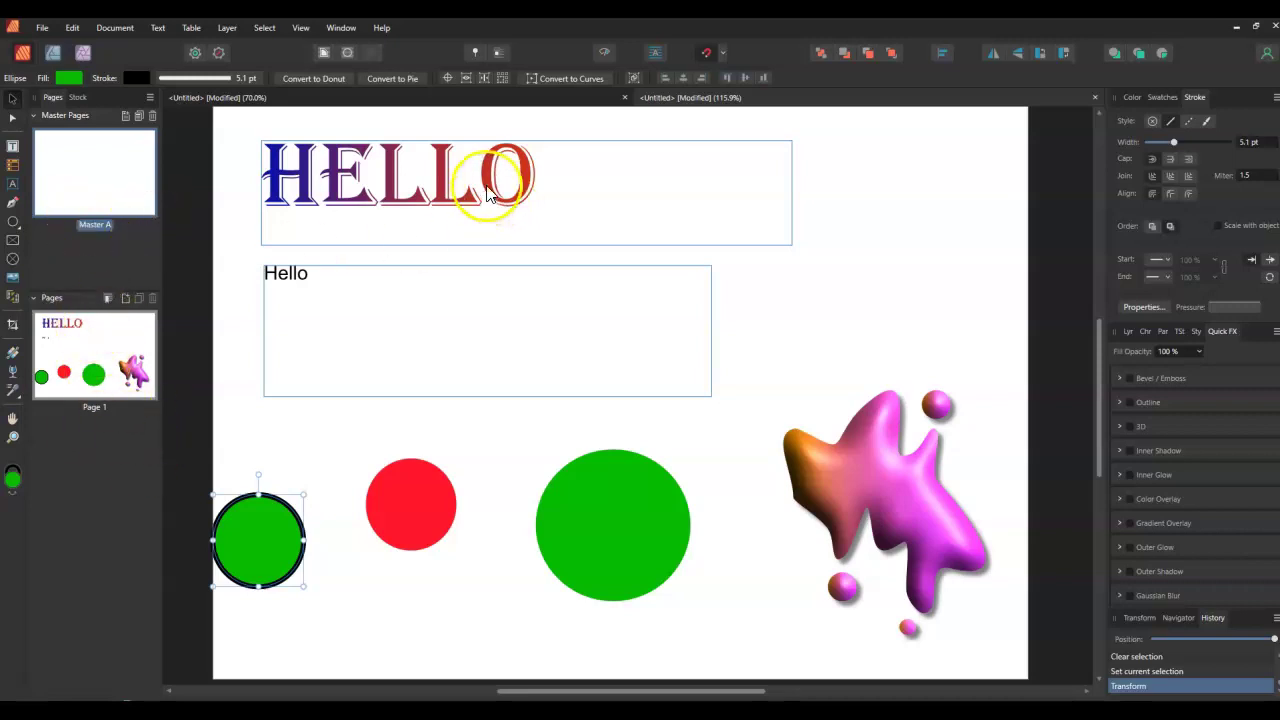
# - Inspect the plain Hello text frame and the gradient HELLO heading frame
pyautogui.click(487, 330)
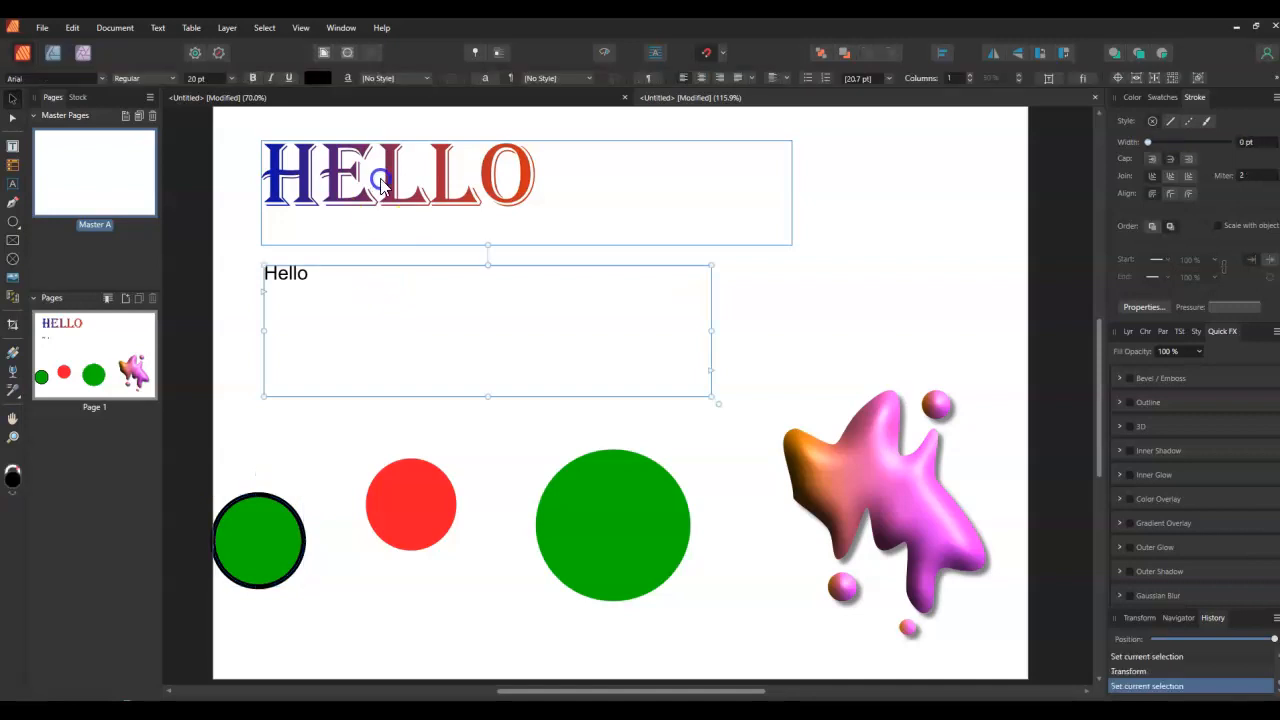
pyautogui.click(390, 185)
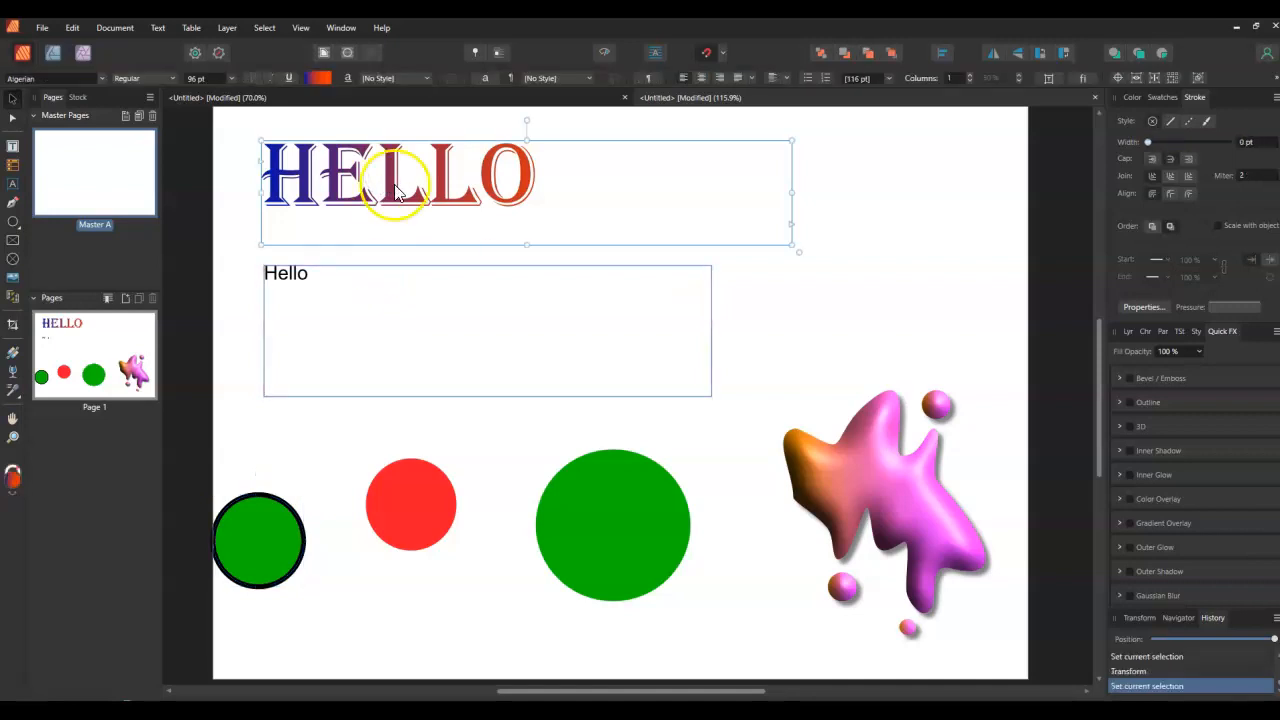
pyautogui.moveTo(398, 278)
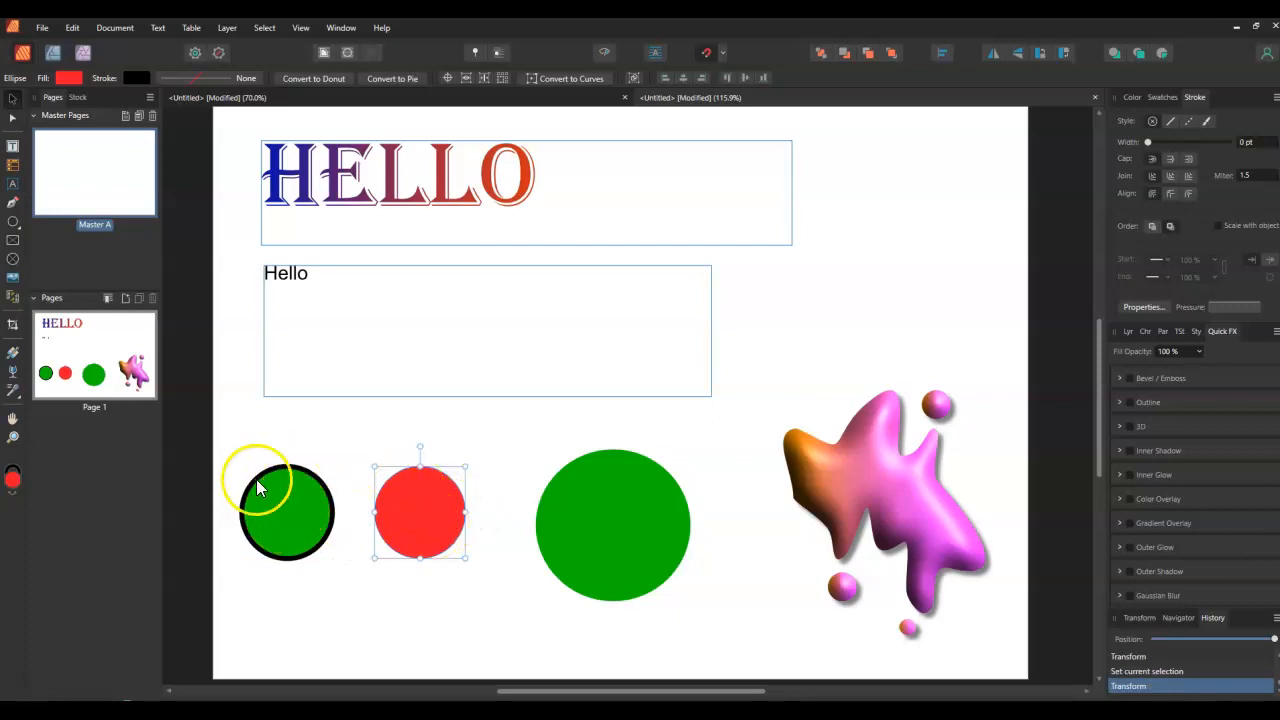
pyautogui.moveTo(270, 493)
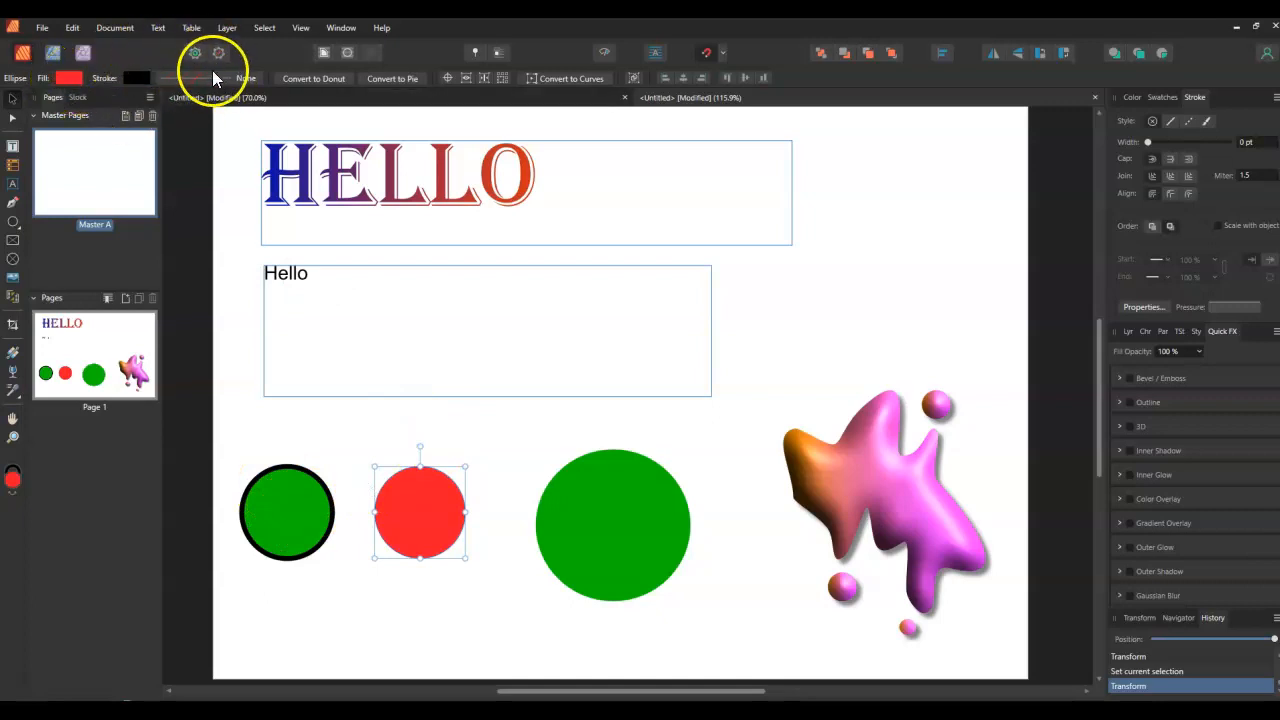
pyautogui.moveTo(13, 390)
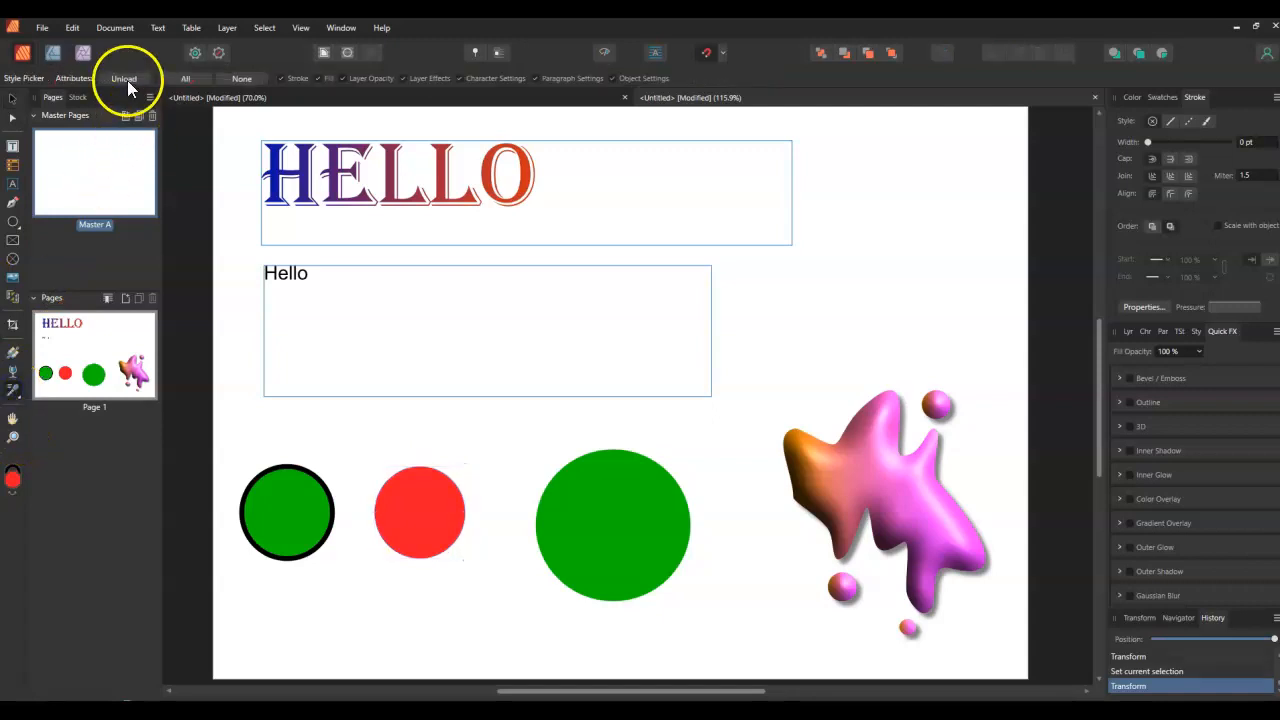
# - Copy the outlined green circle's green fill and thick black border onto the red circle
pyautogui.click(419, 512)
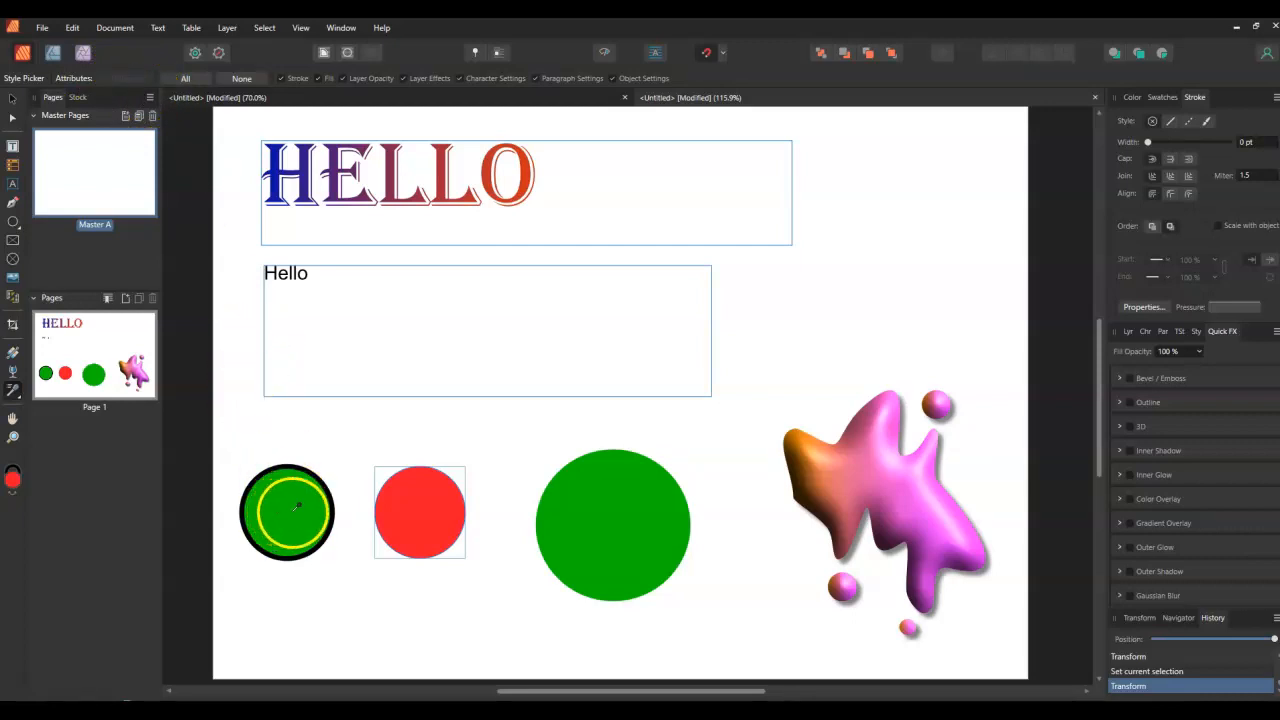
pyautogui.moveTo(288, 510); pyautogui.dragTo(297, 437)
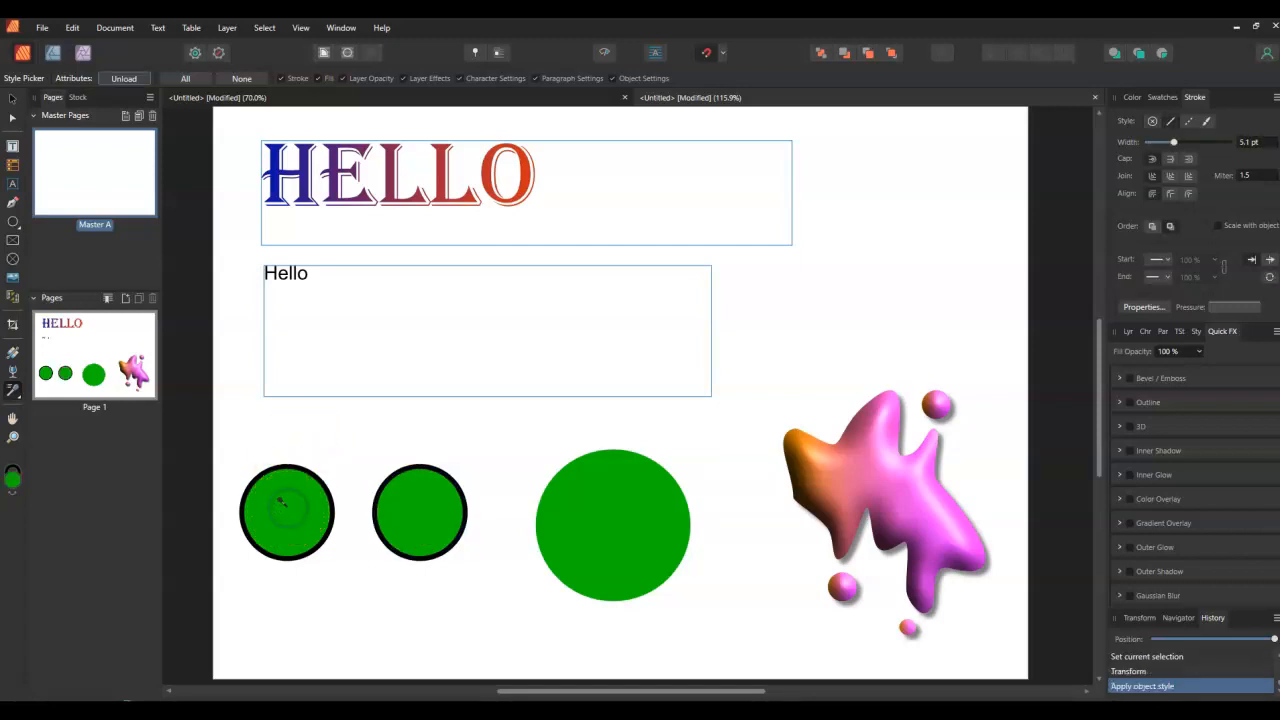
pyautogui.click(419, 512)
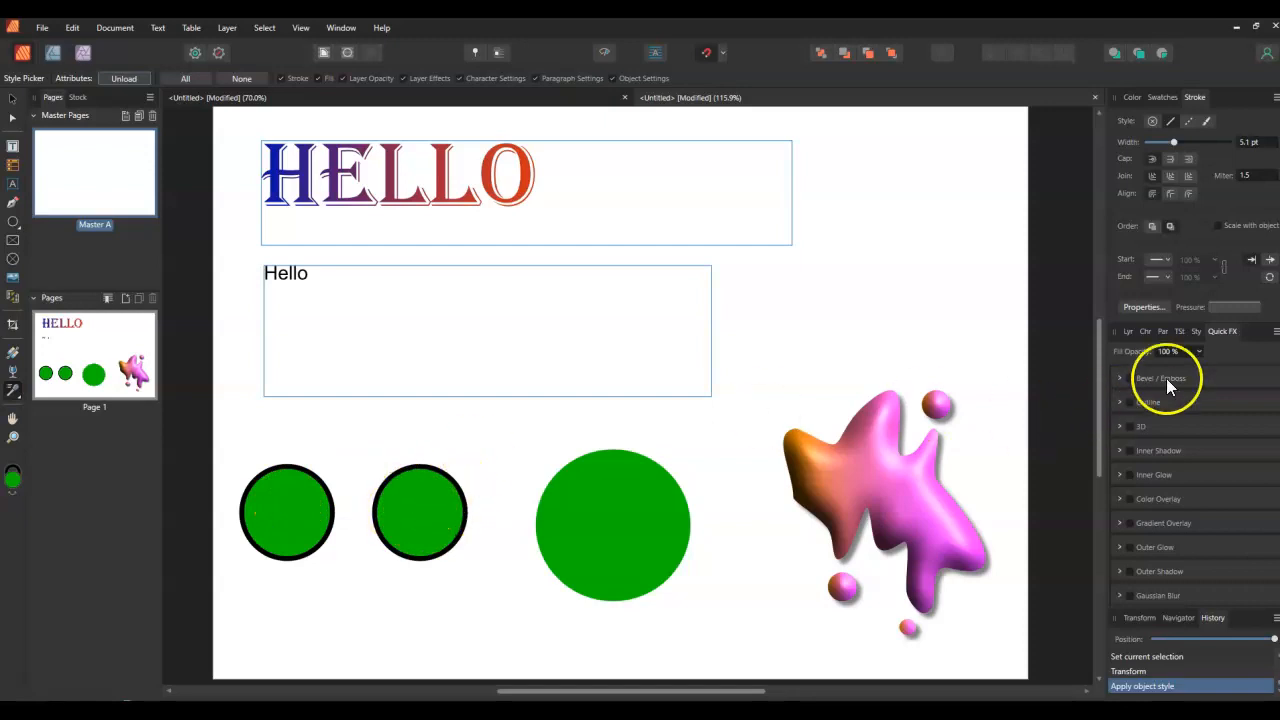
pyautogui.click(1134, 331)
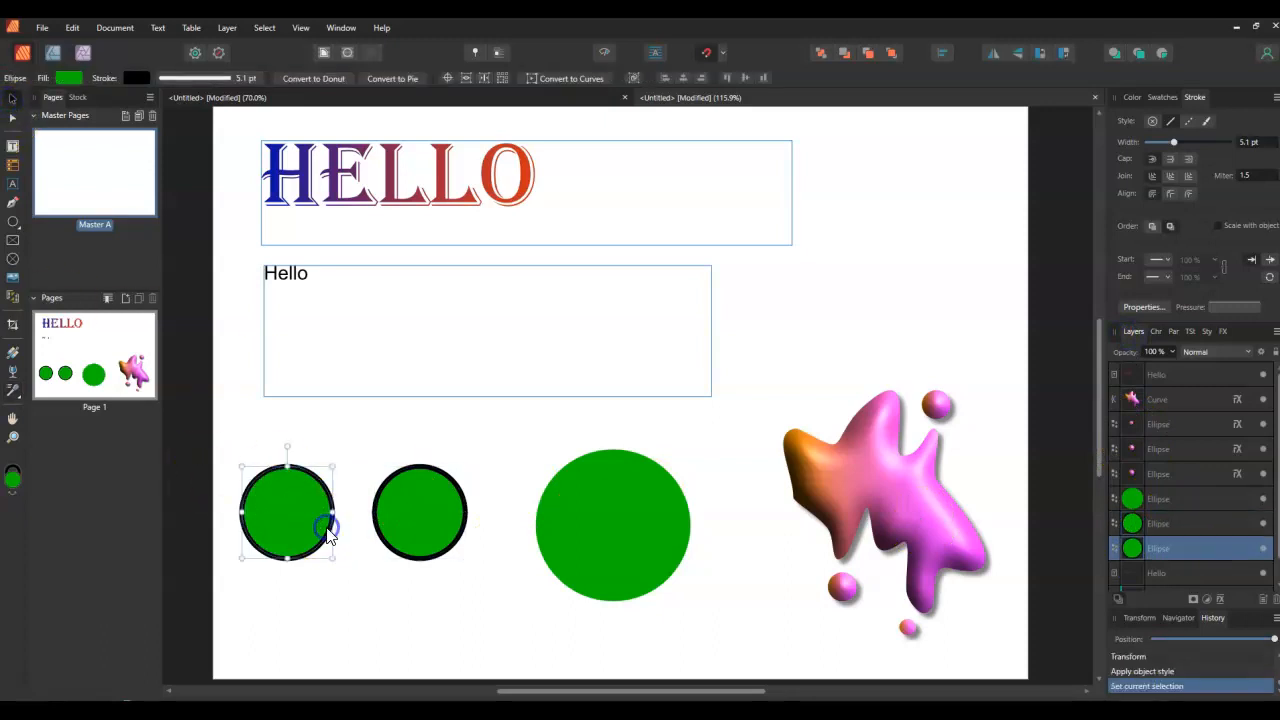
pyautogui.moveTo(173, 457)
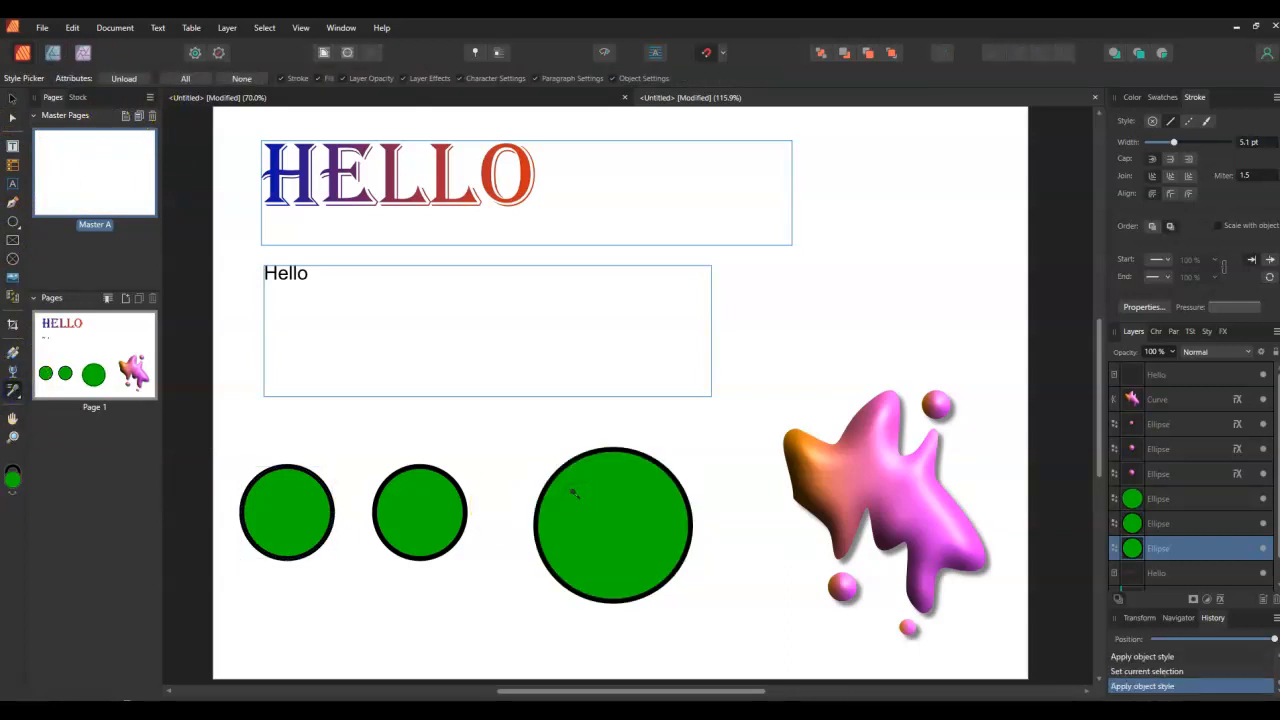
pyautogui.moveTo(1183, 520)
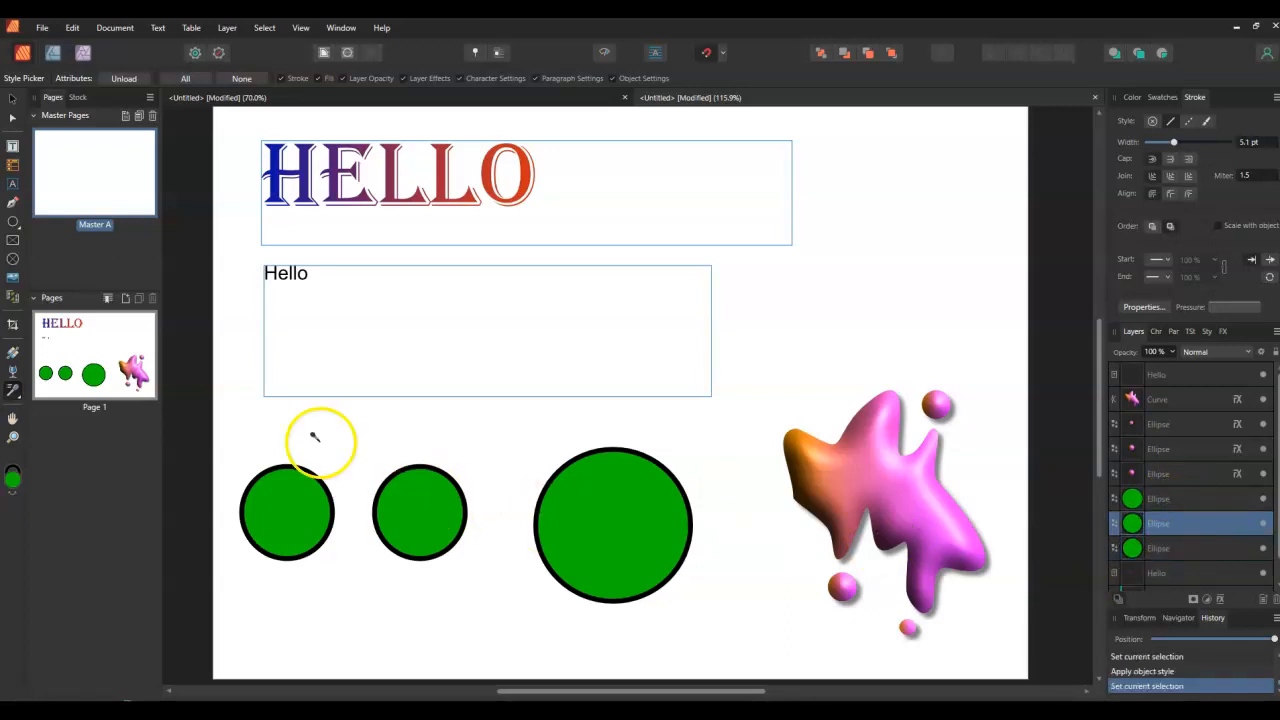
# - Add a black border to the large green circle and make both small circles orange-red
pyautogui.click(287, 512)
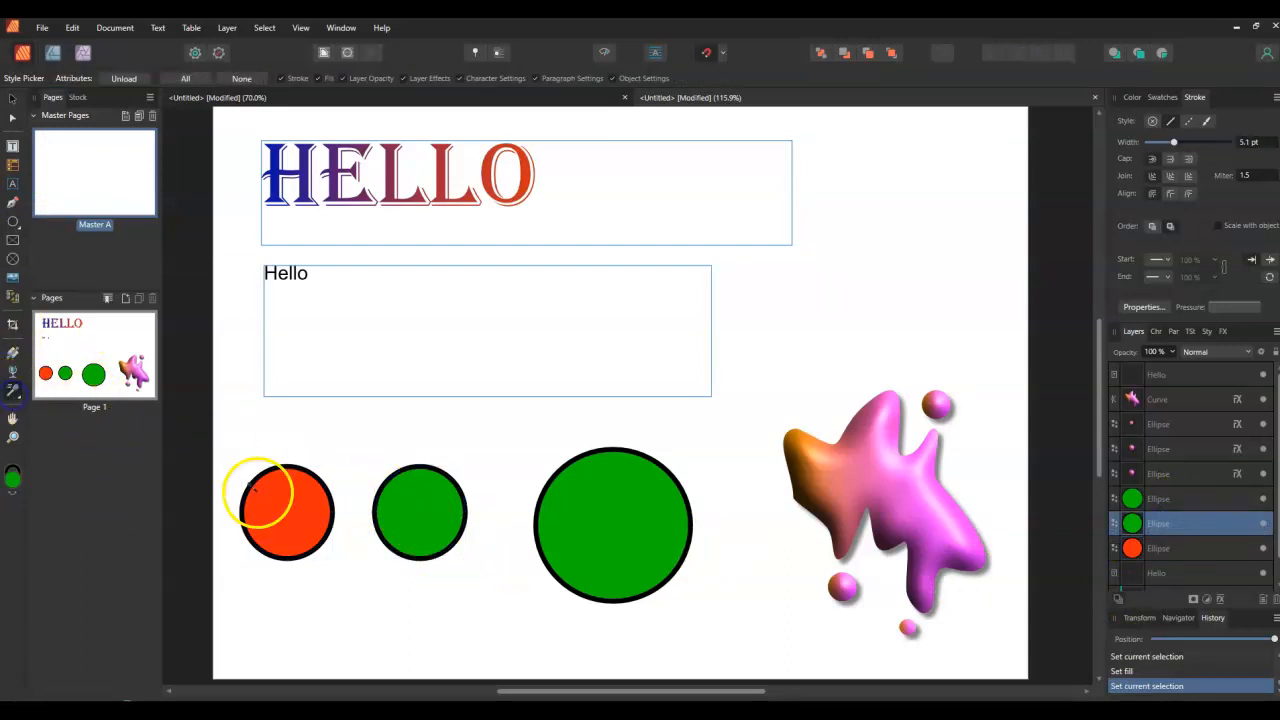
pyautogui.click(419, 512)
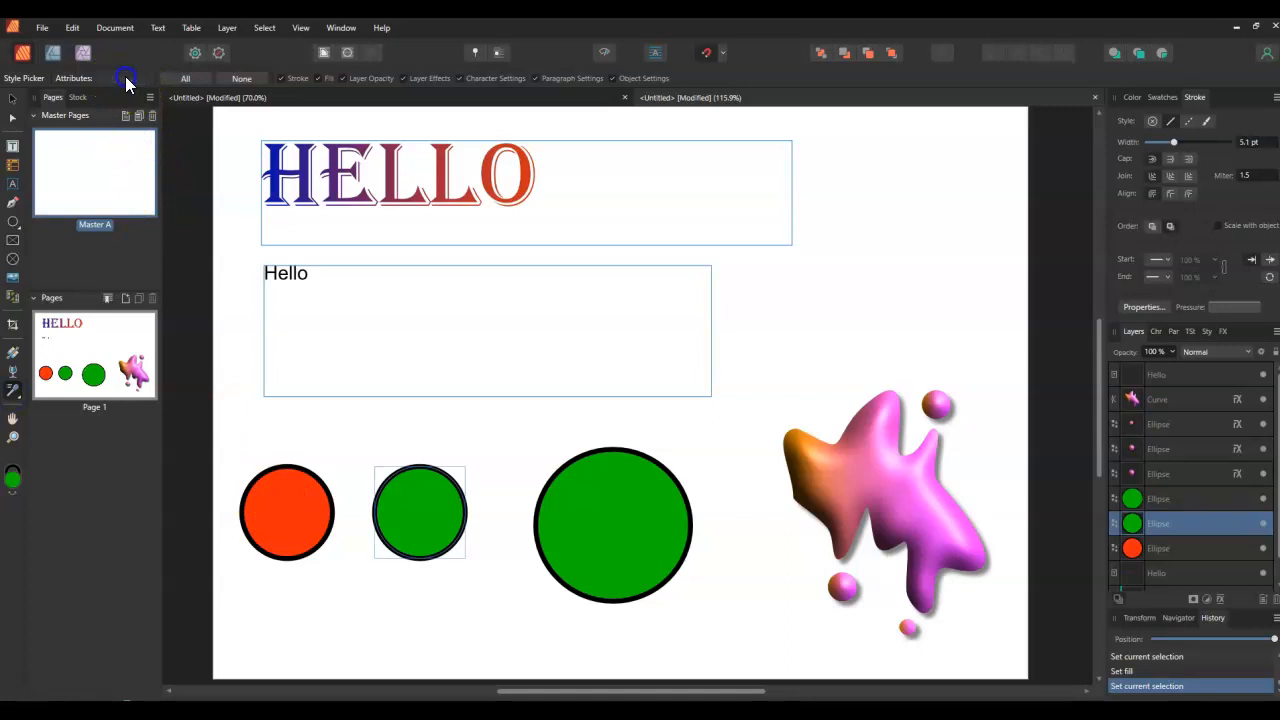
pyautogui.click(287, 500)
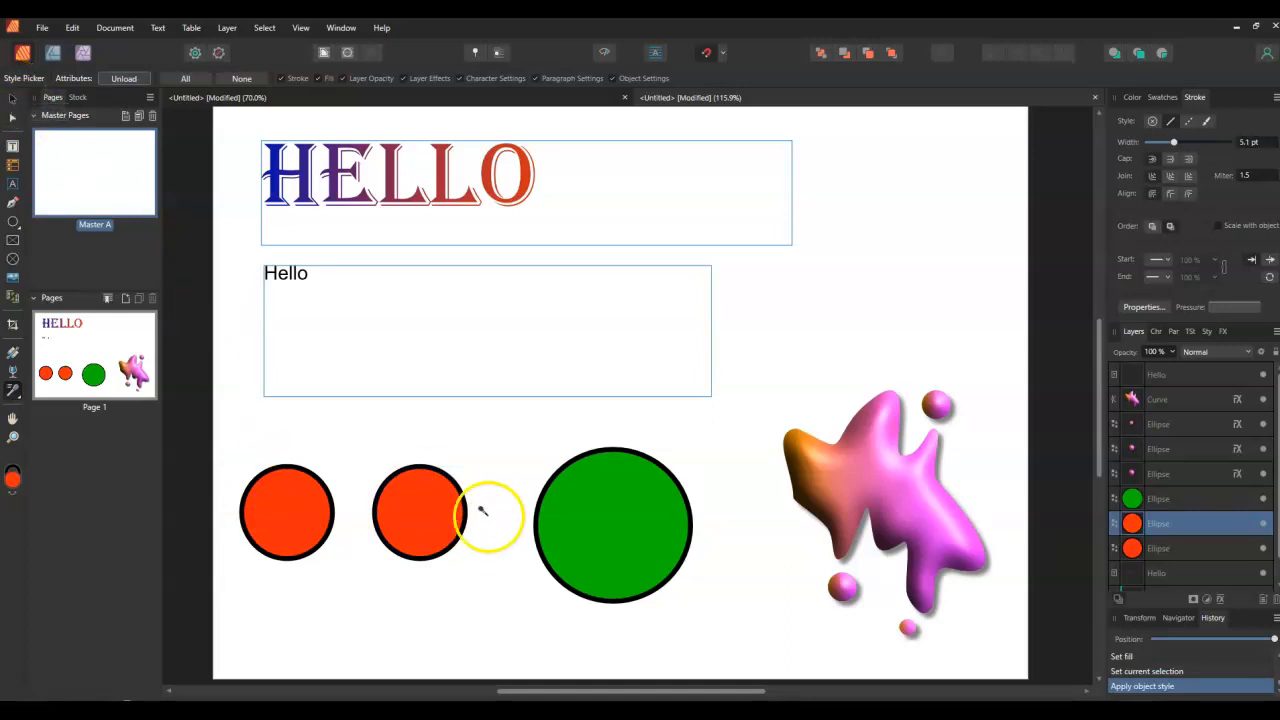
pyautogui.click(613, 525)
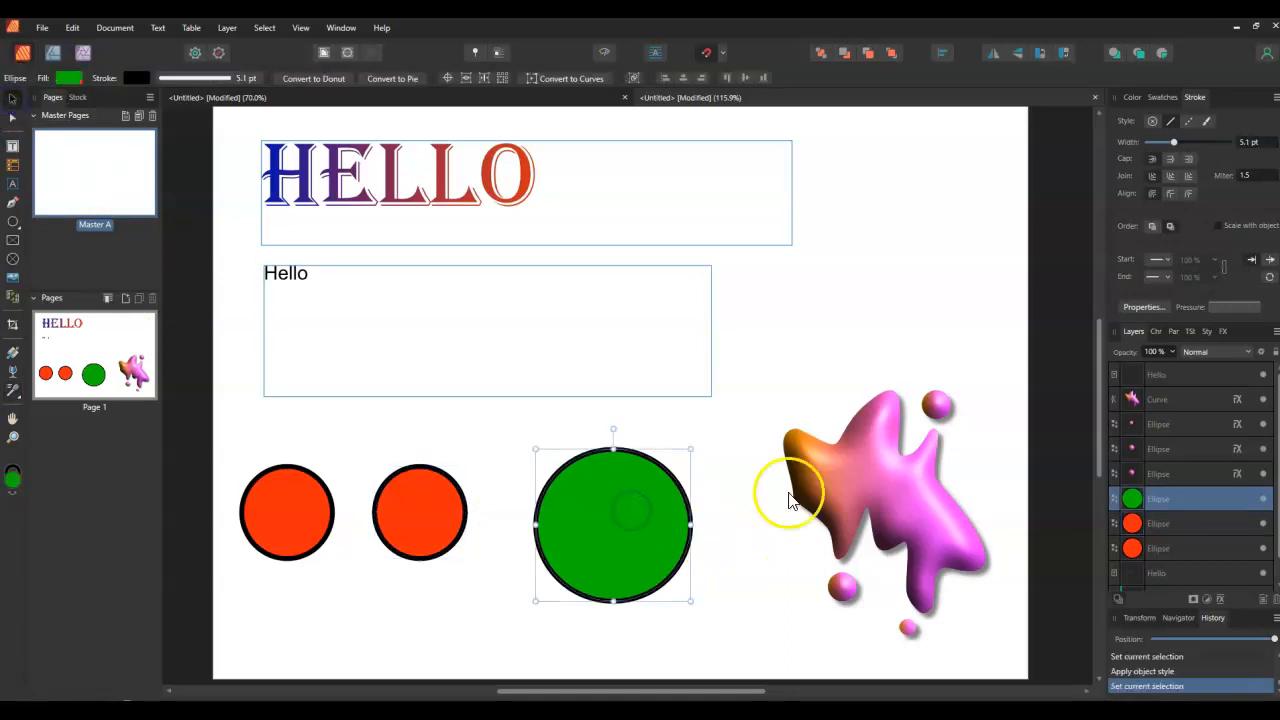
# - Give the large circle 3D and an outer shadow: 50% opacity, 27.6 px radius, 32.2 px offset
pyautogui.click(1223, 331)
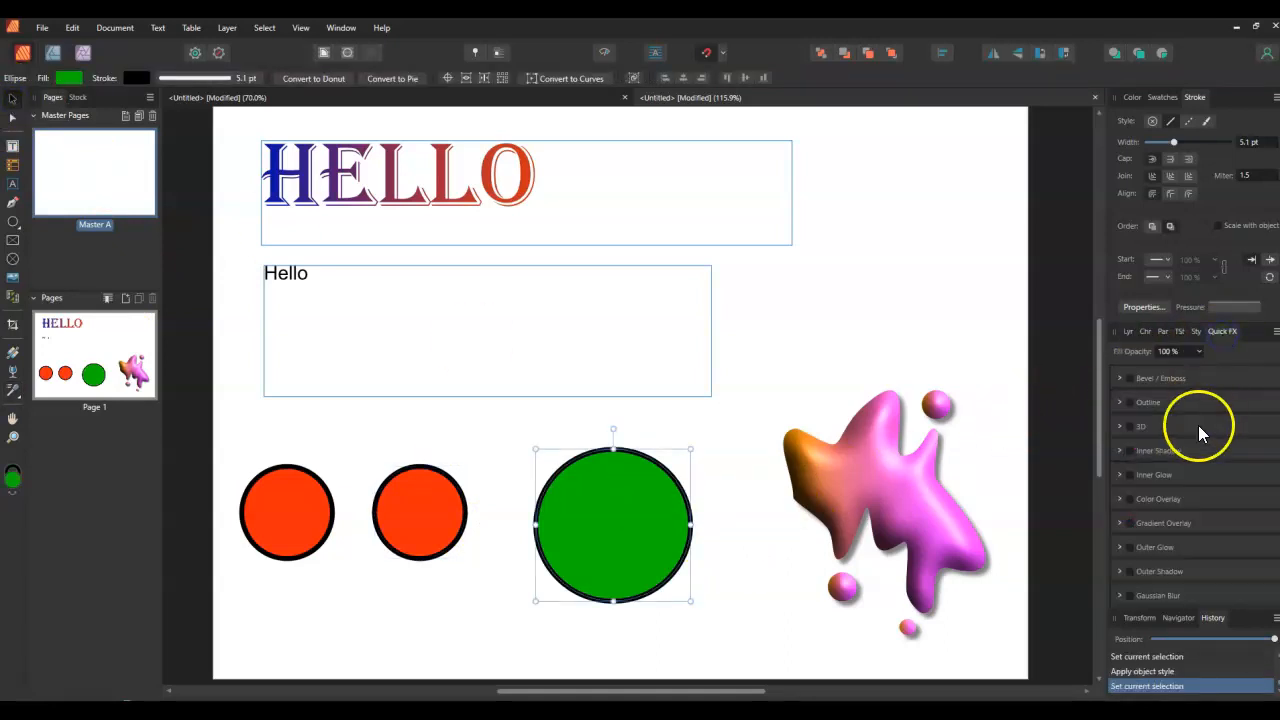
pyautogui.moveTo(1218, 350)
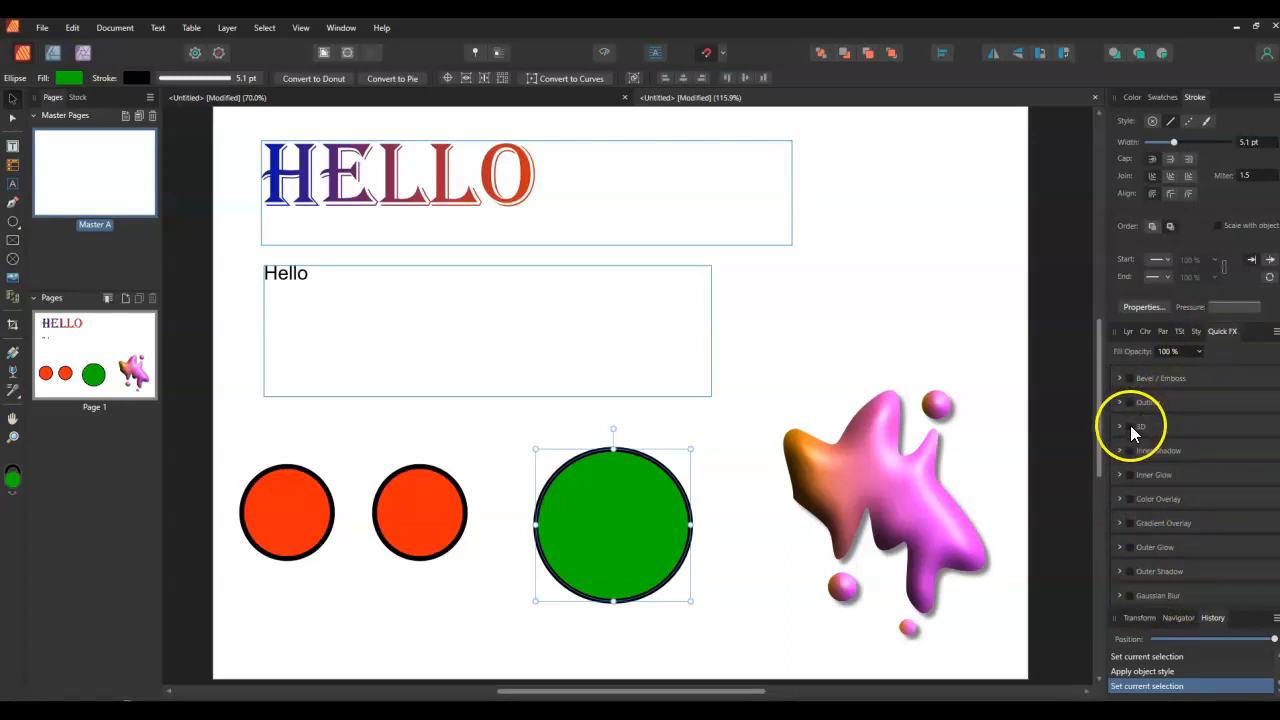
pyautogui.click(1120, 426)
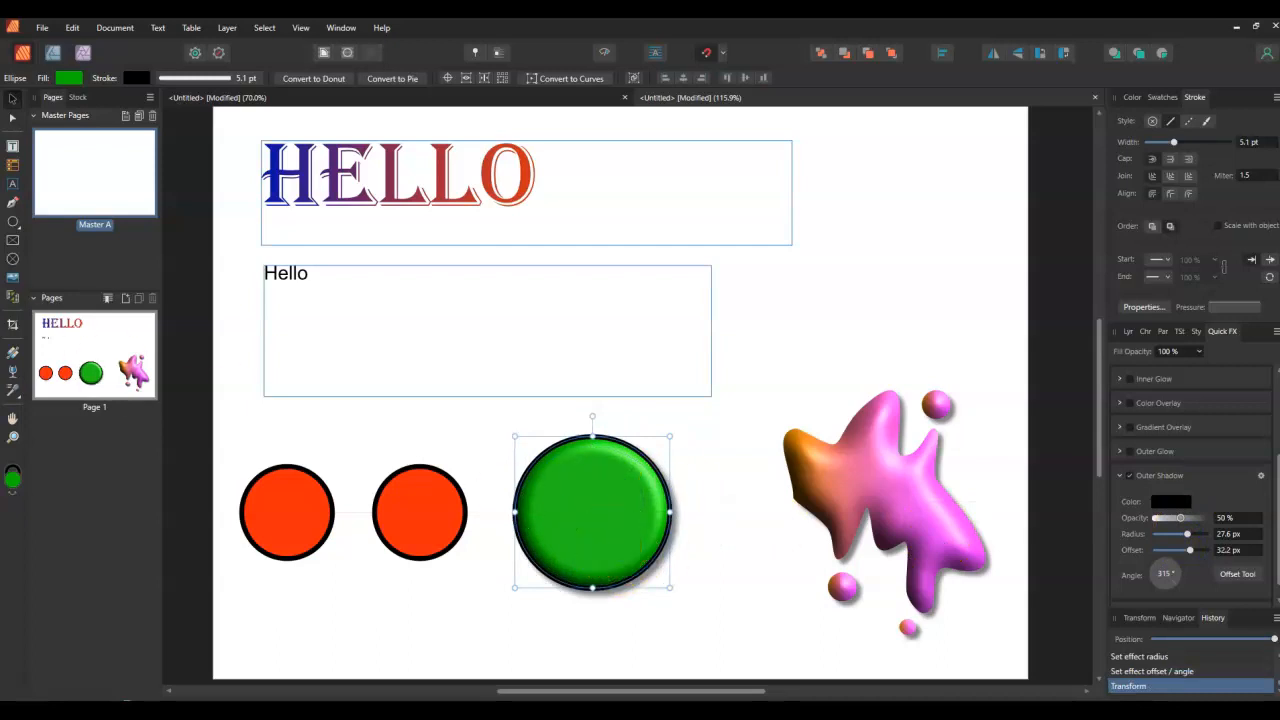
pyautogui.click(13, 195)
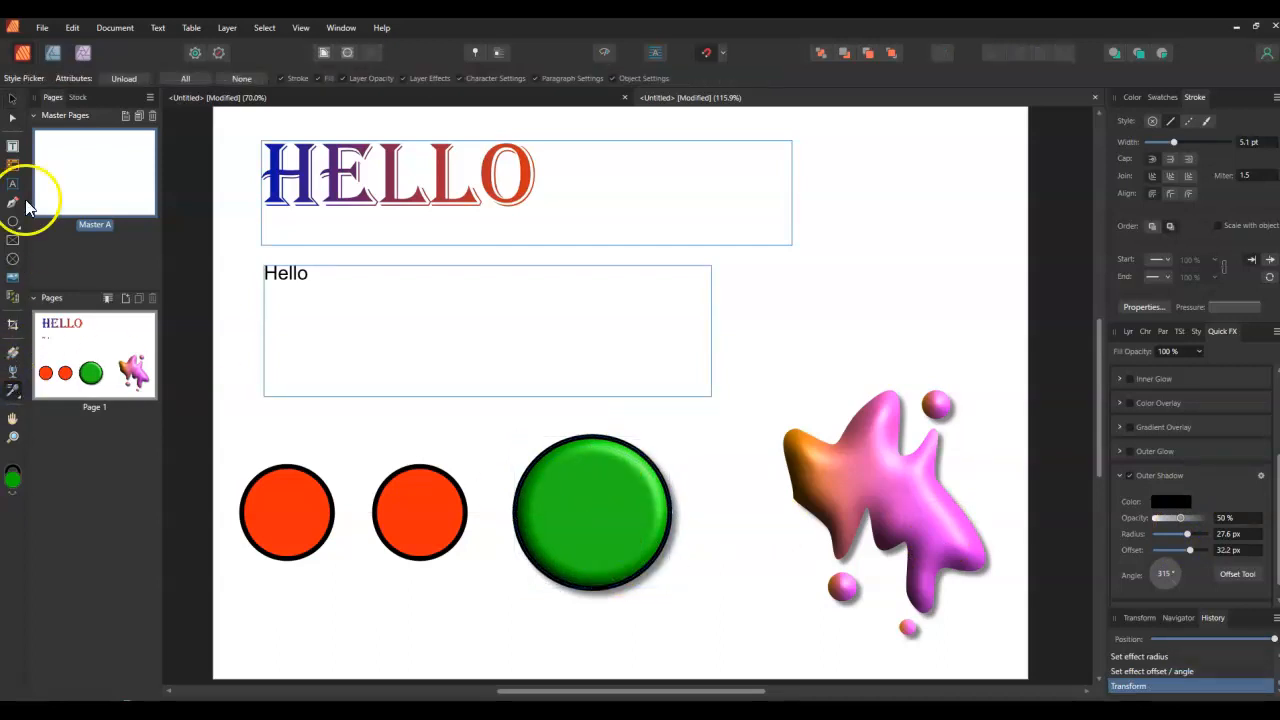
# - Copy the large circle's green fill, black outline and shadow onto both small orange circles
pyautogui.click(592, 512)
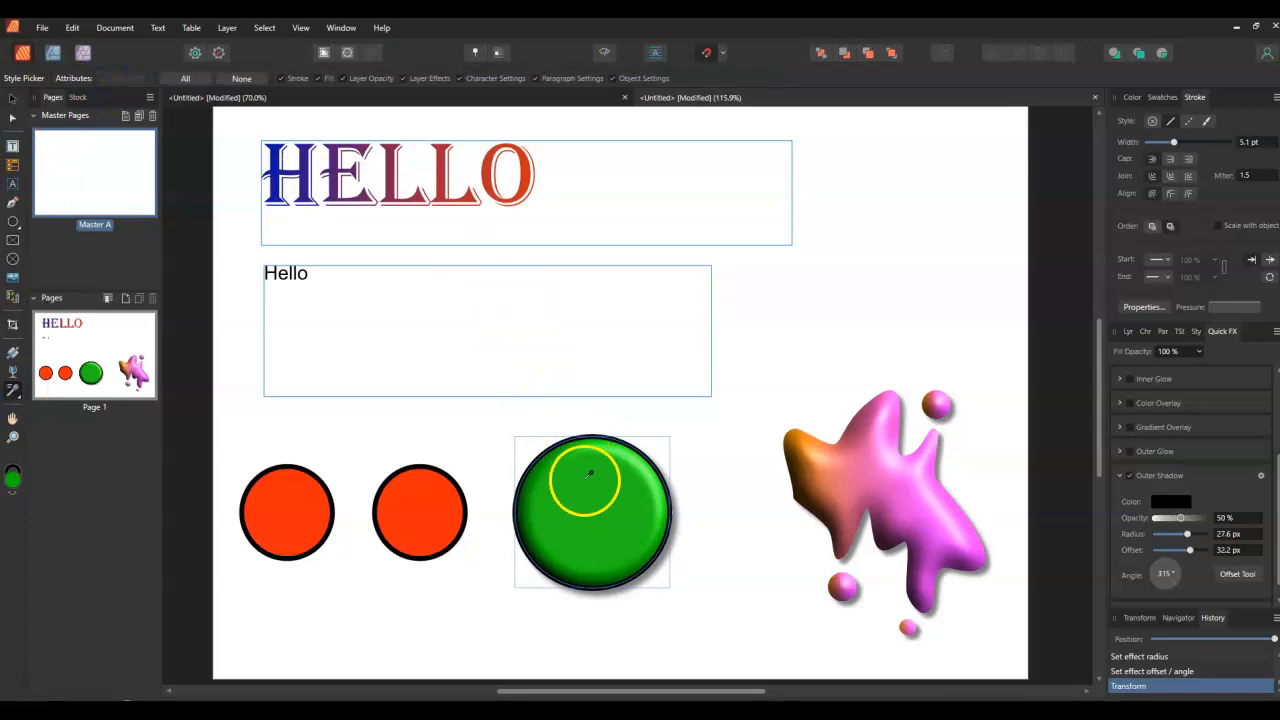
pyautogui.click(592, 512)
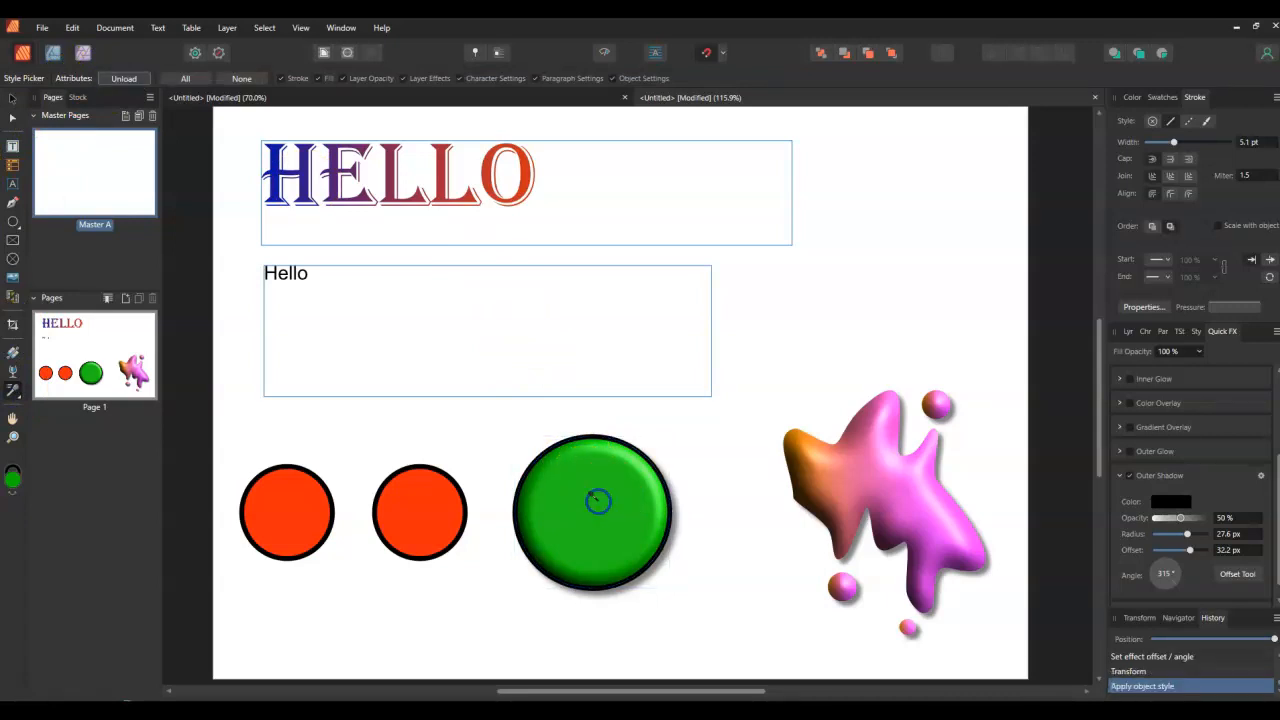
pyautogui.click(419, 512)
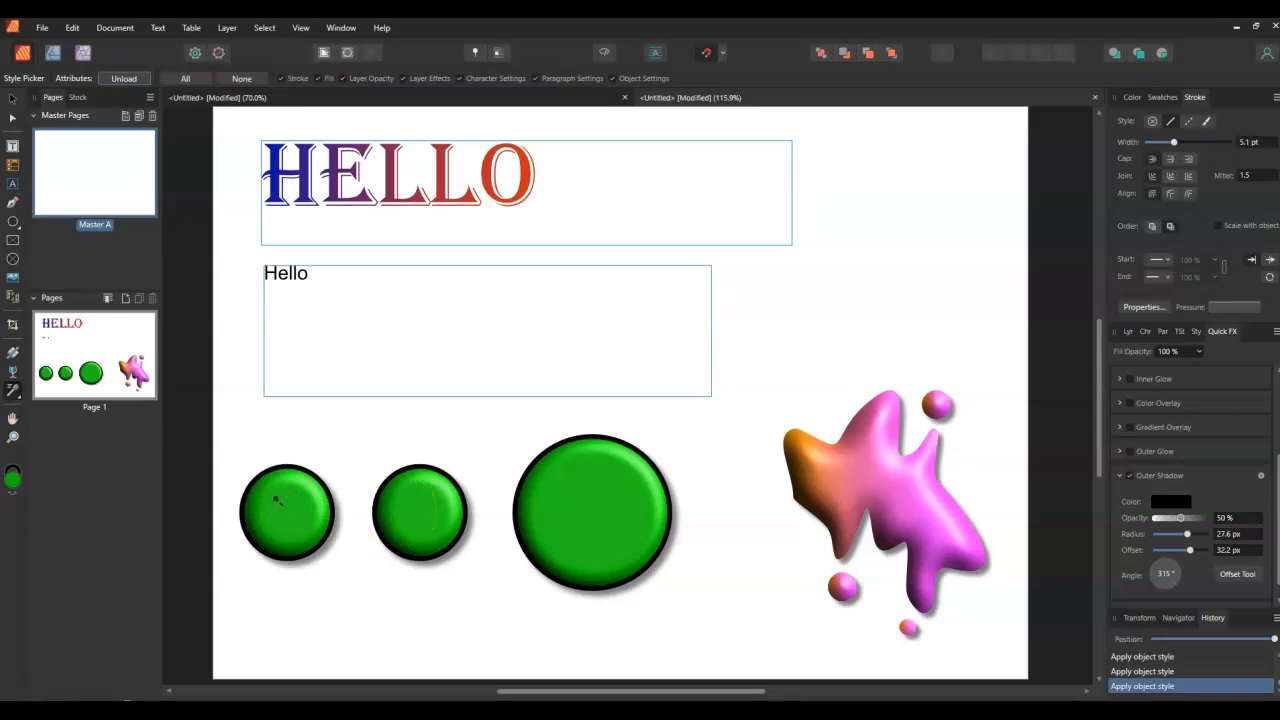
pyautogui.moveTo(35, 160)
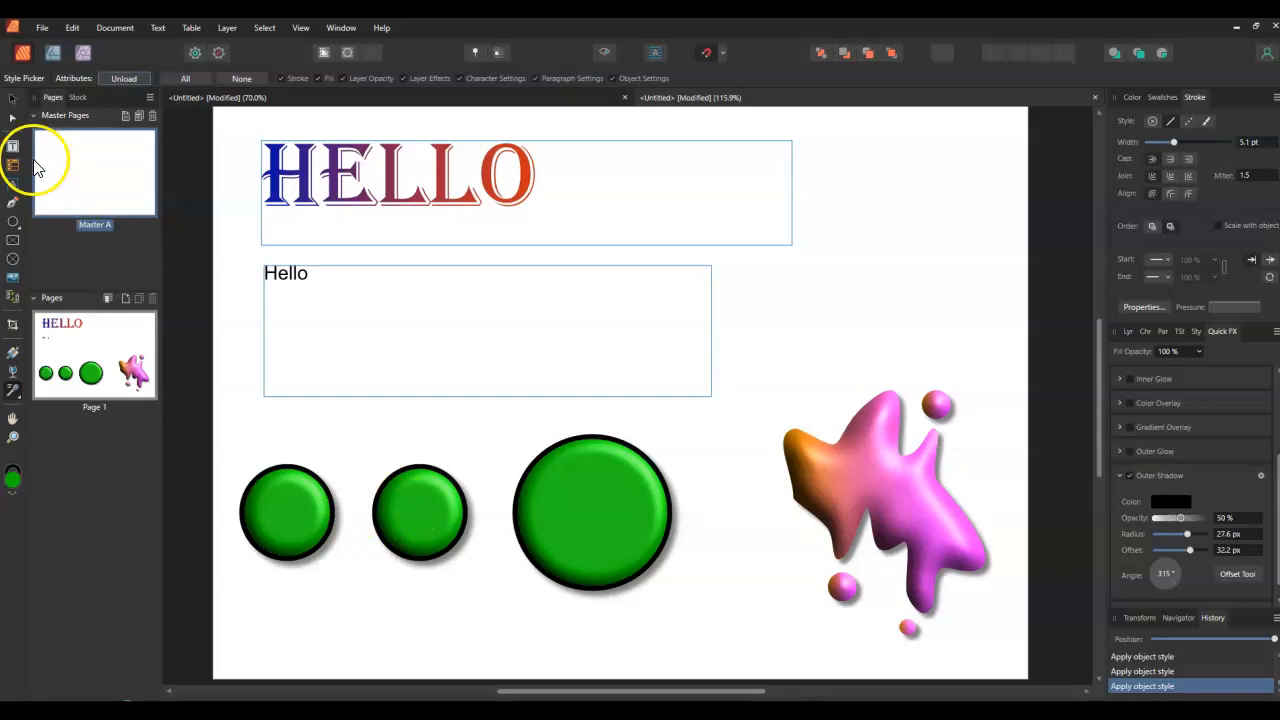
pyautogui.click(592, 512)
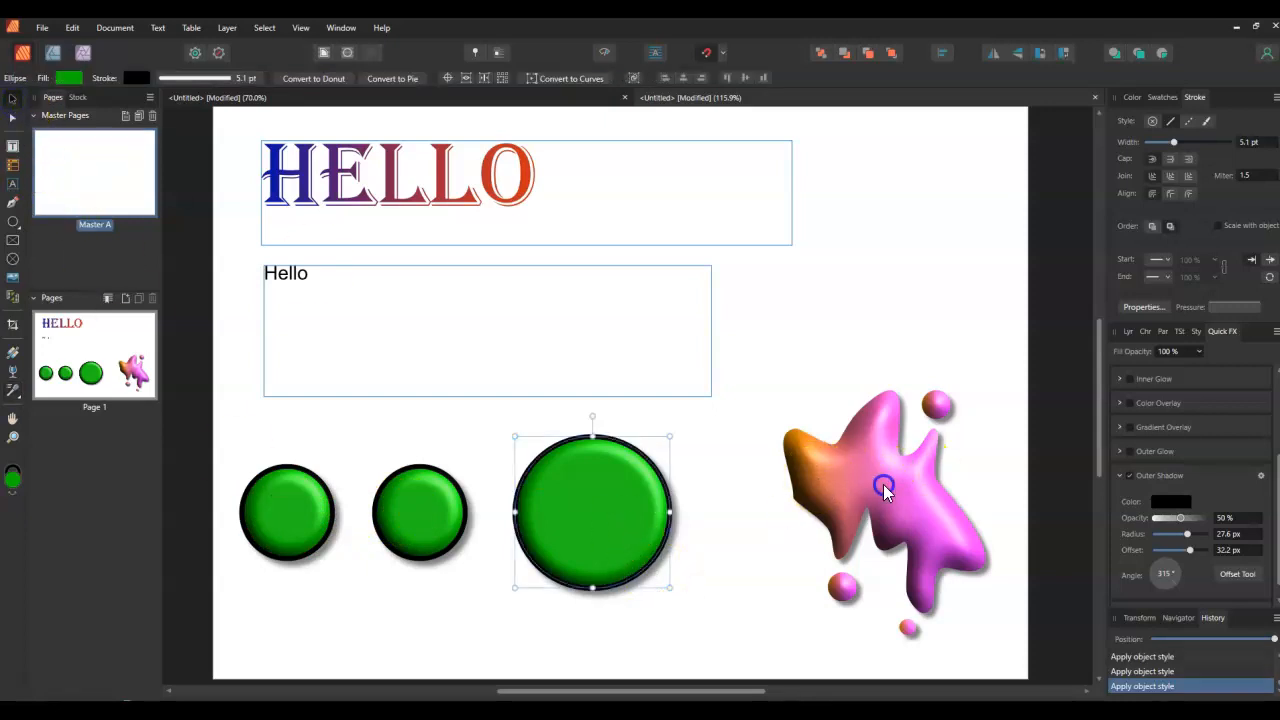
# - Duplicate a droplet and give the 3D splat and droplets black borders and outer shadows
pyautogui.click(875, 490)
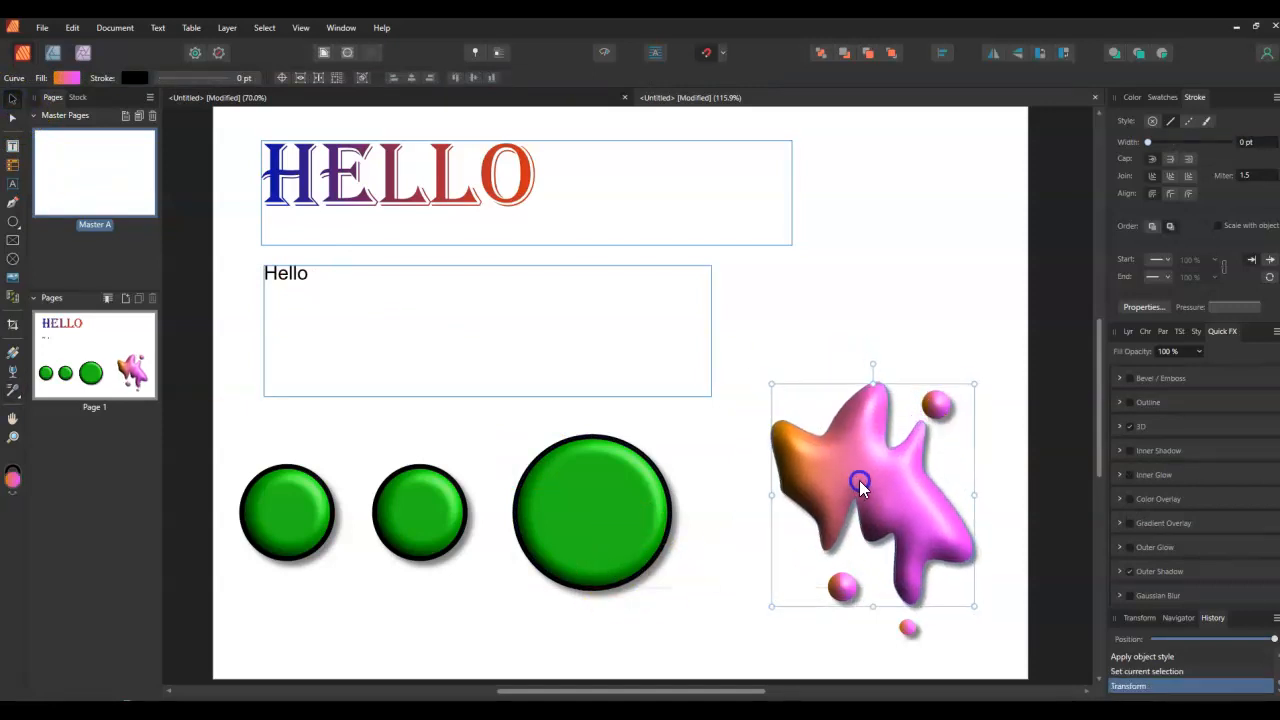
pyautogui.click(908, 628)
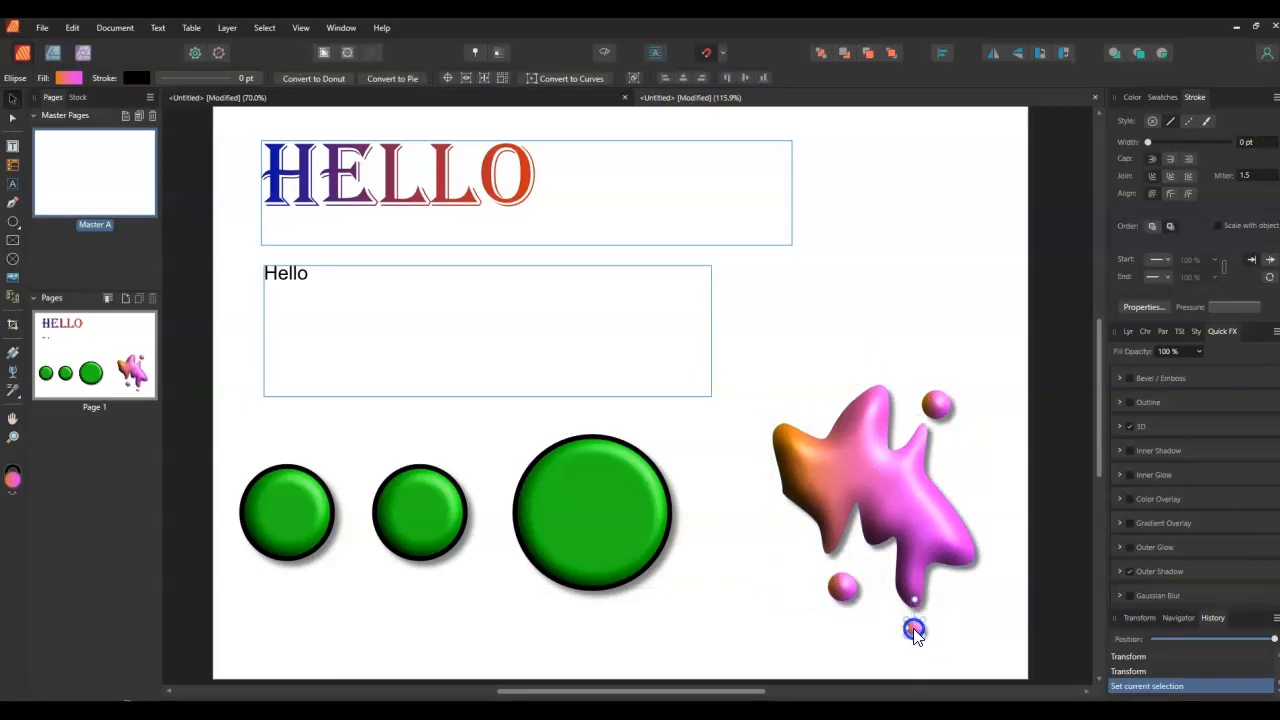
pyautogui.click(850, 480)
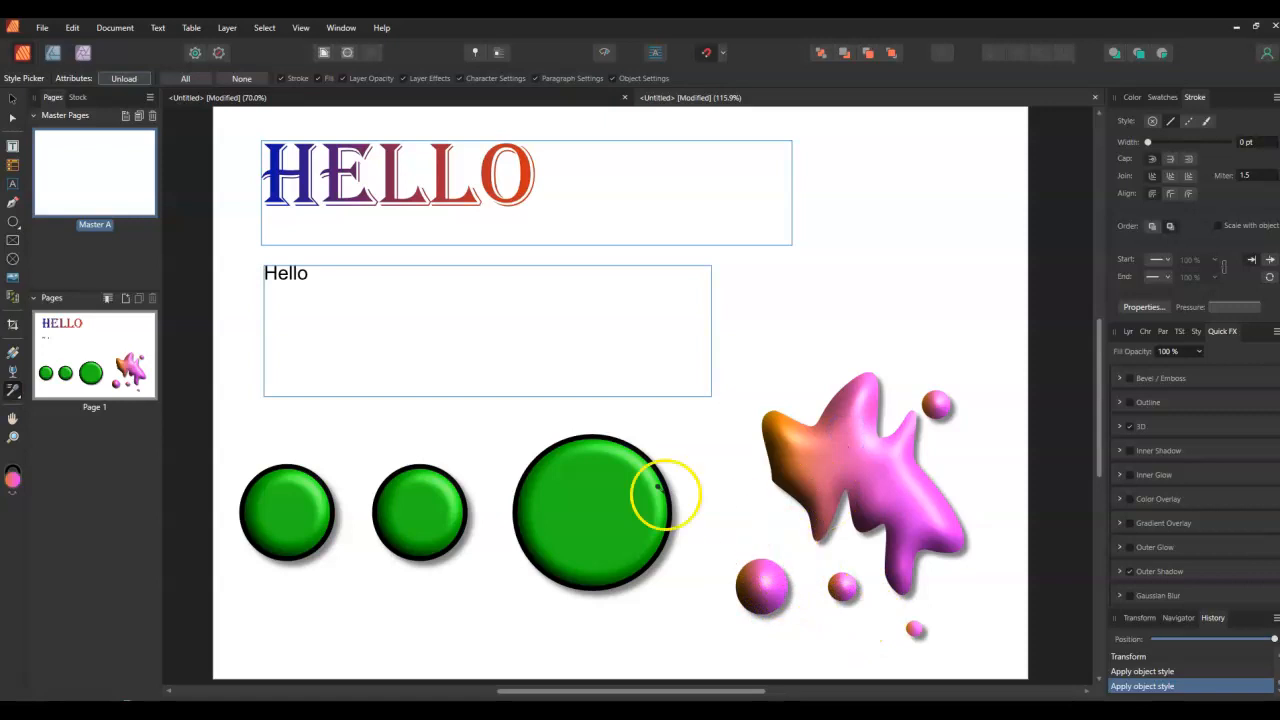
pyautogui.moveTo(15, 130)
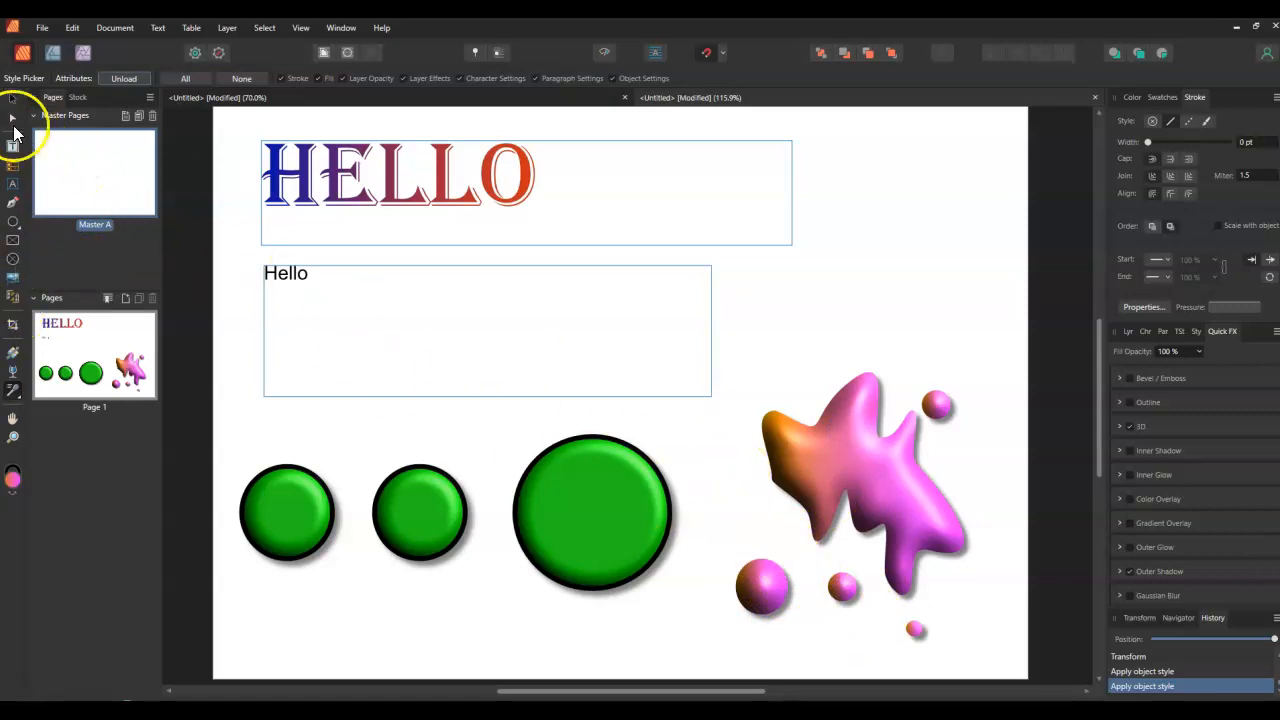
pyautogui.click(860, 480)
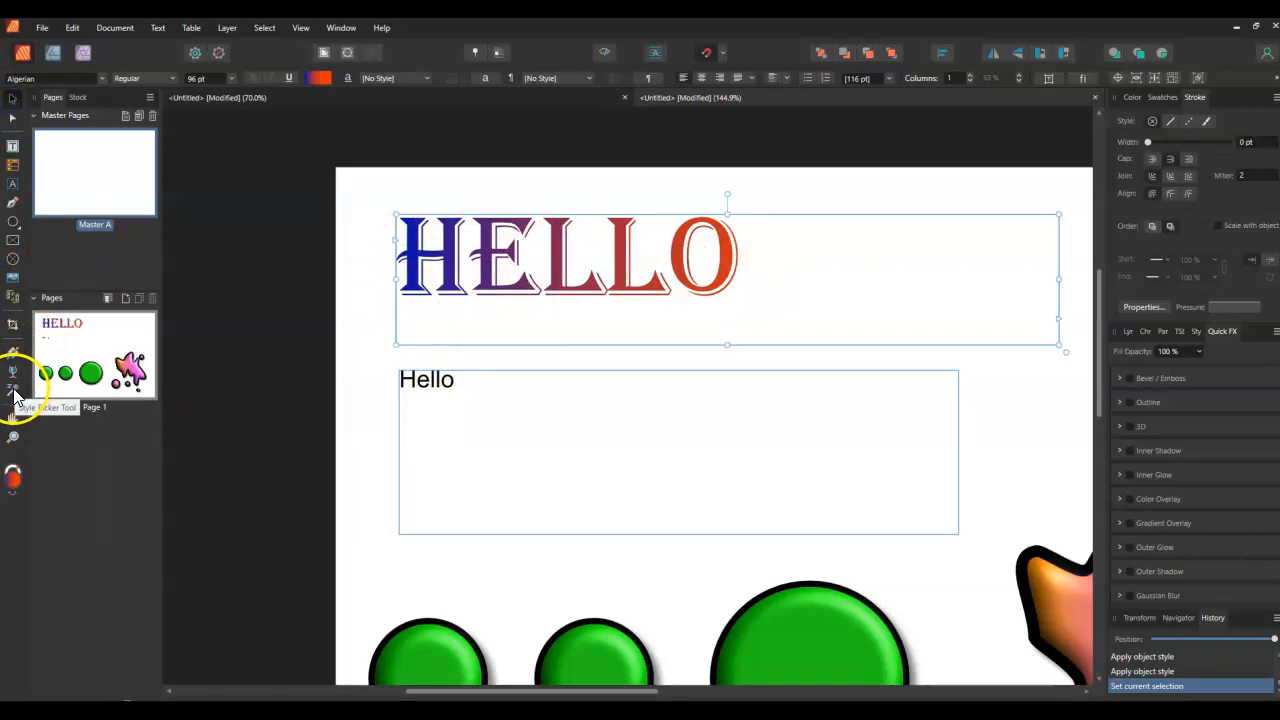
# - Undo the mistaken style swap and apply the HELLO heading's gradient style to Hello's H
pyautogui.click(13, 390)
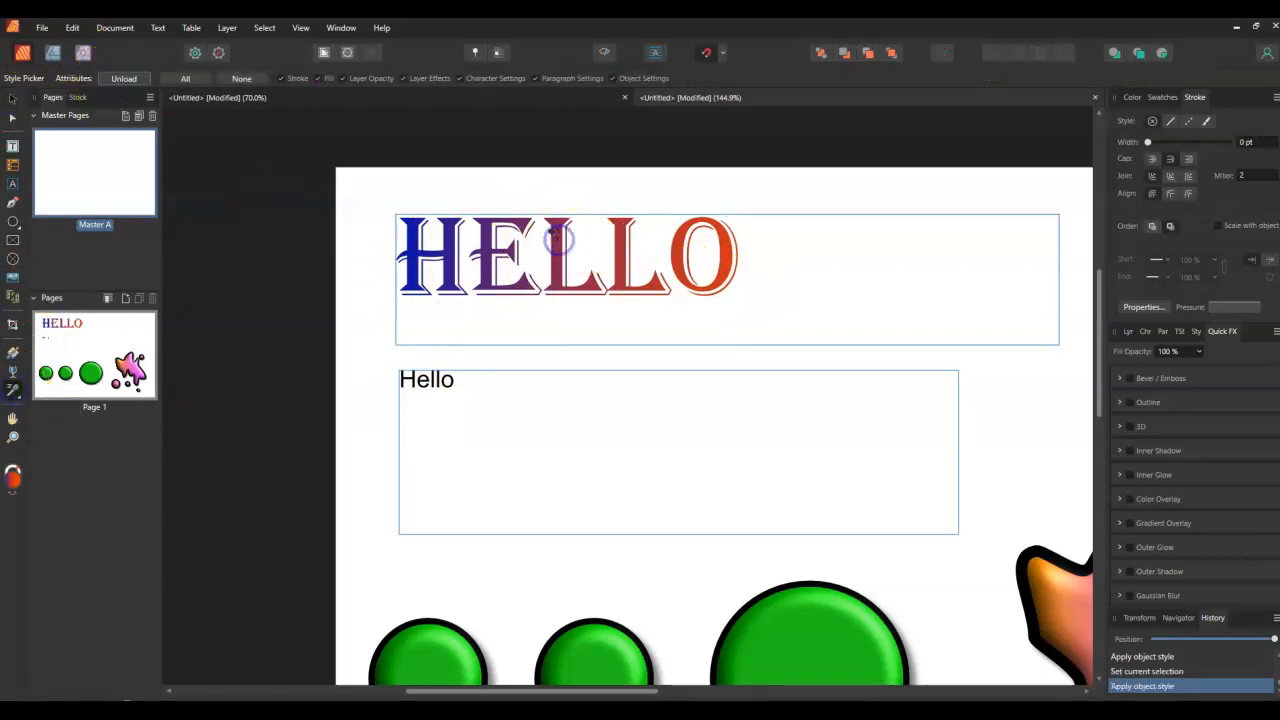
pyautogui.moveTo(450, 380)
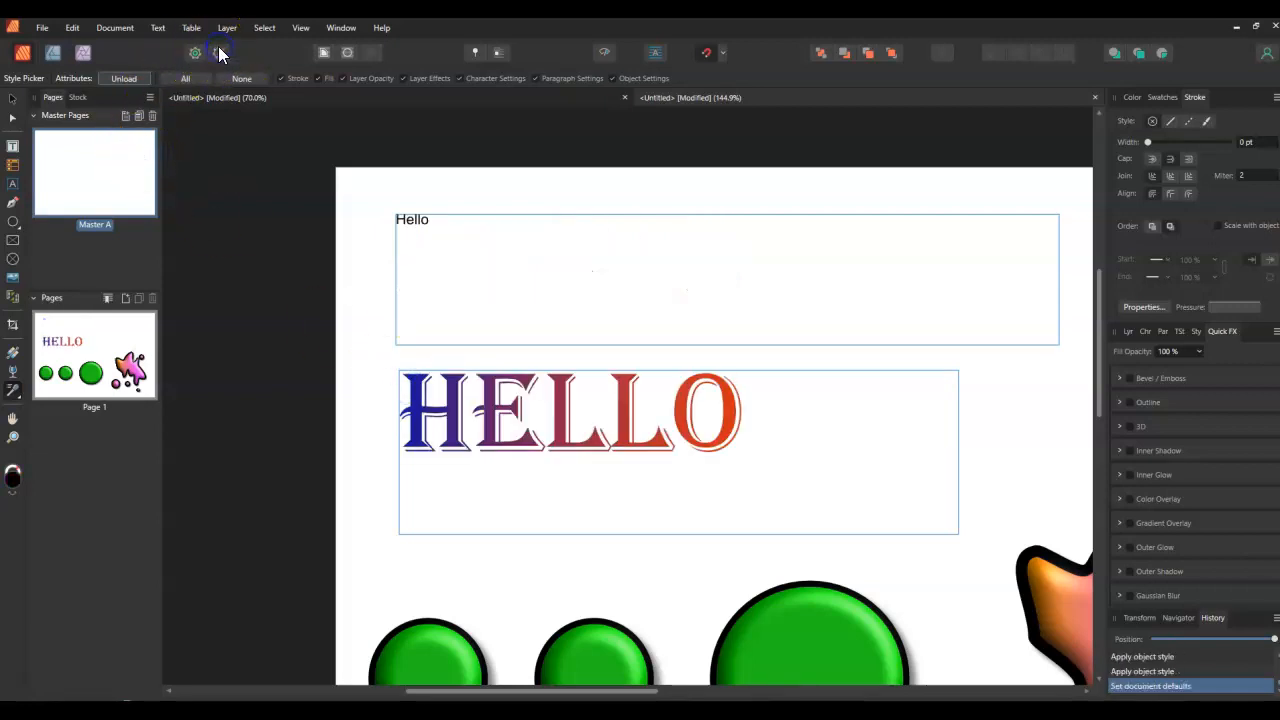
pyautogui.click(72, 27)
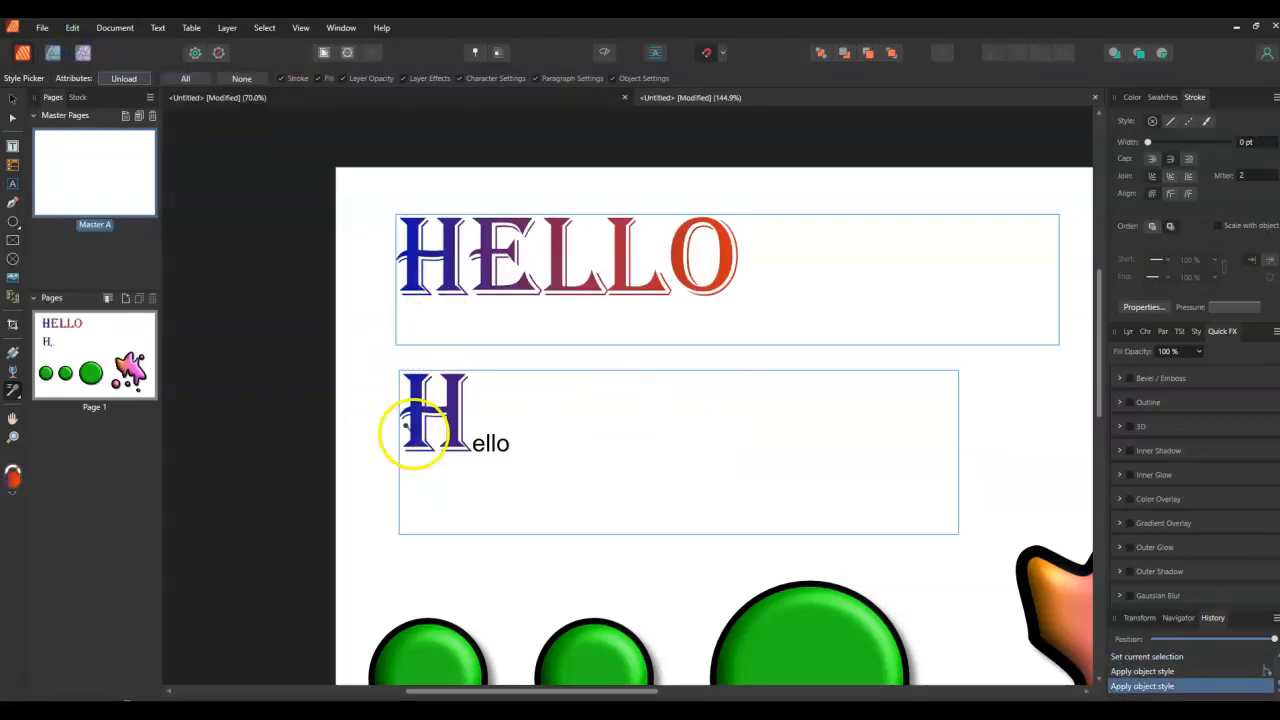
pyautogui.click(490, 245)
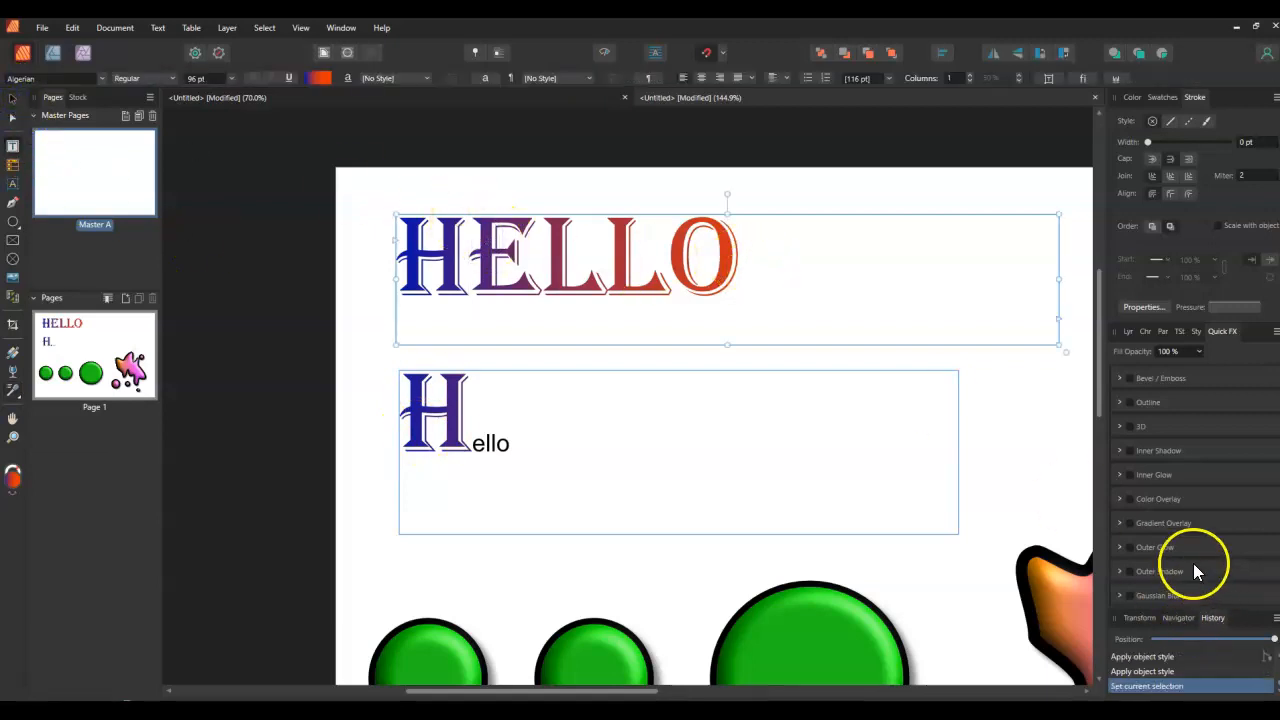
# - Enable an outer shadow on the HELLO heading and adjust its radius and offset
pyautogui.click(1130, 571)
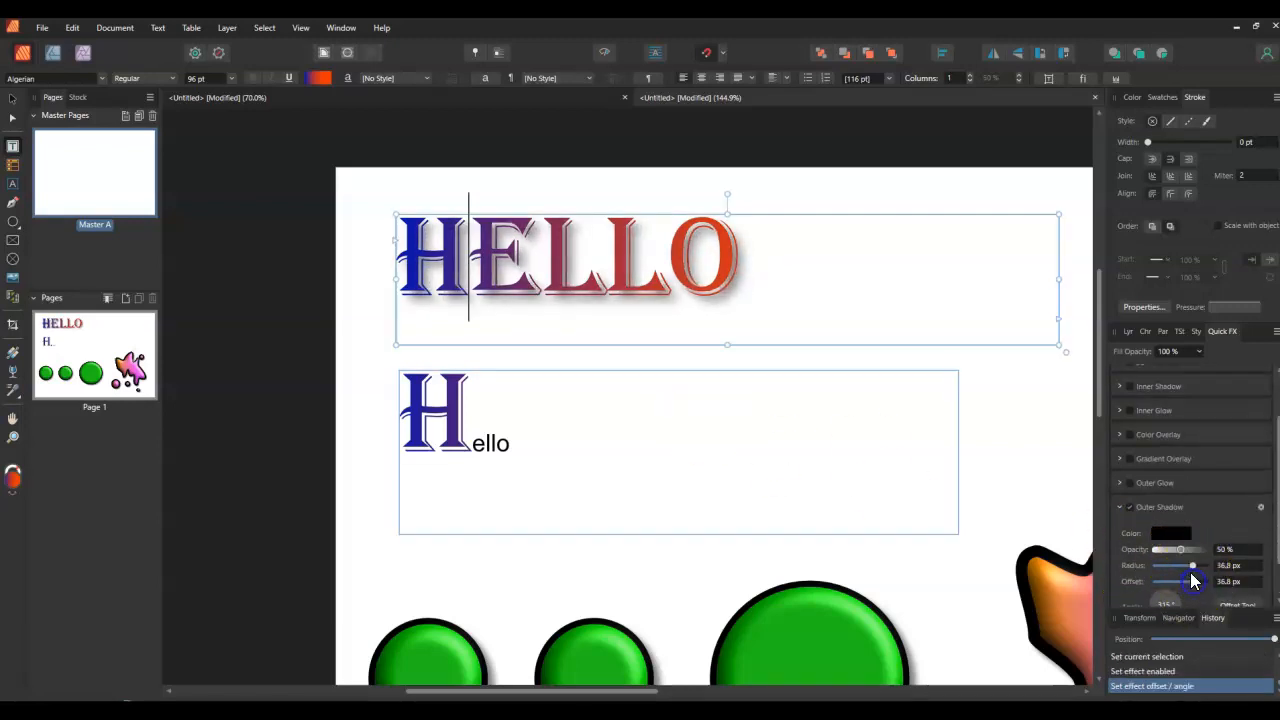
pyautogui.moveTo(1192, 565); pyautogui.dragTo(1188, 565)
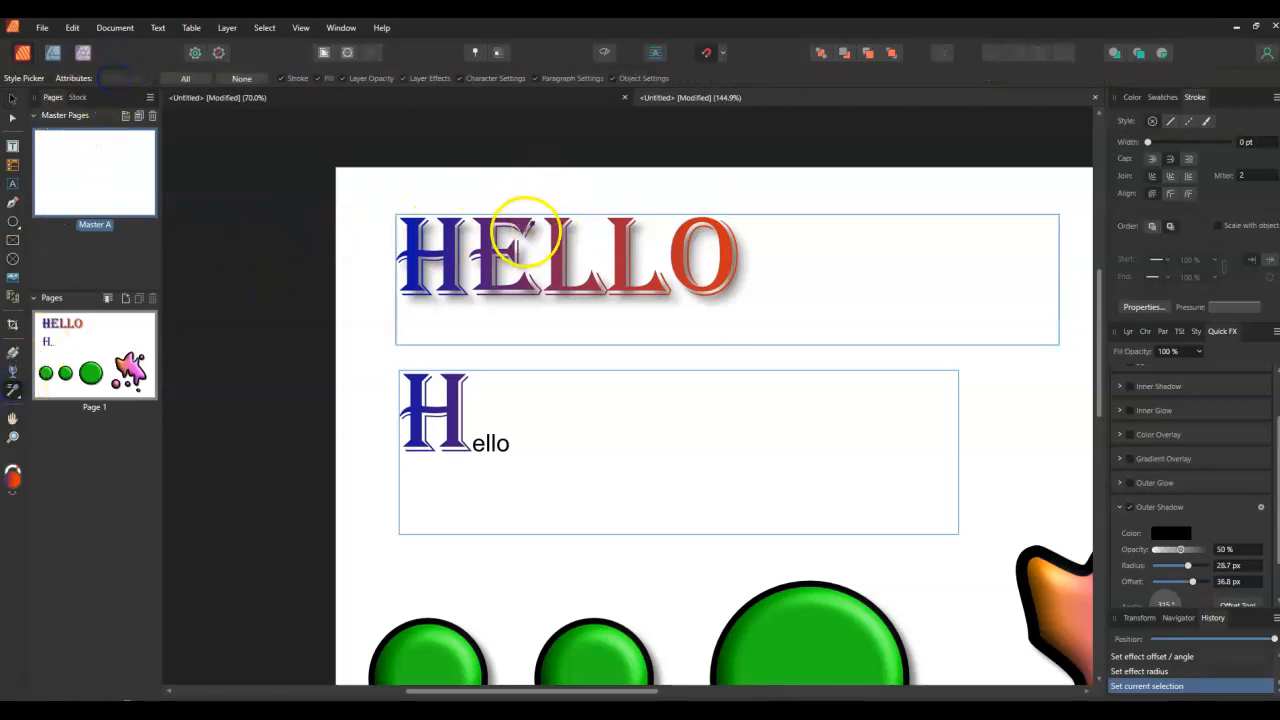
pyautogui.moveTo(615, 210)
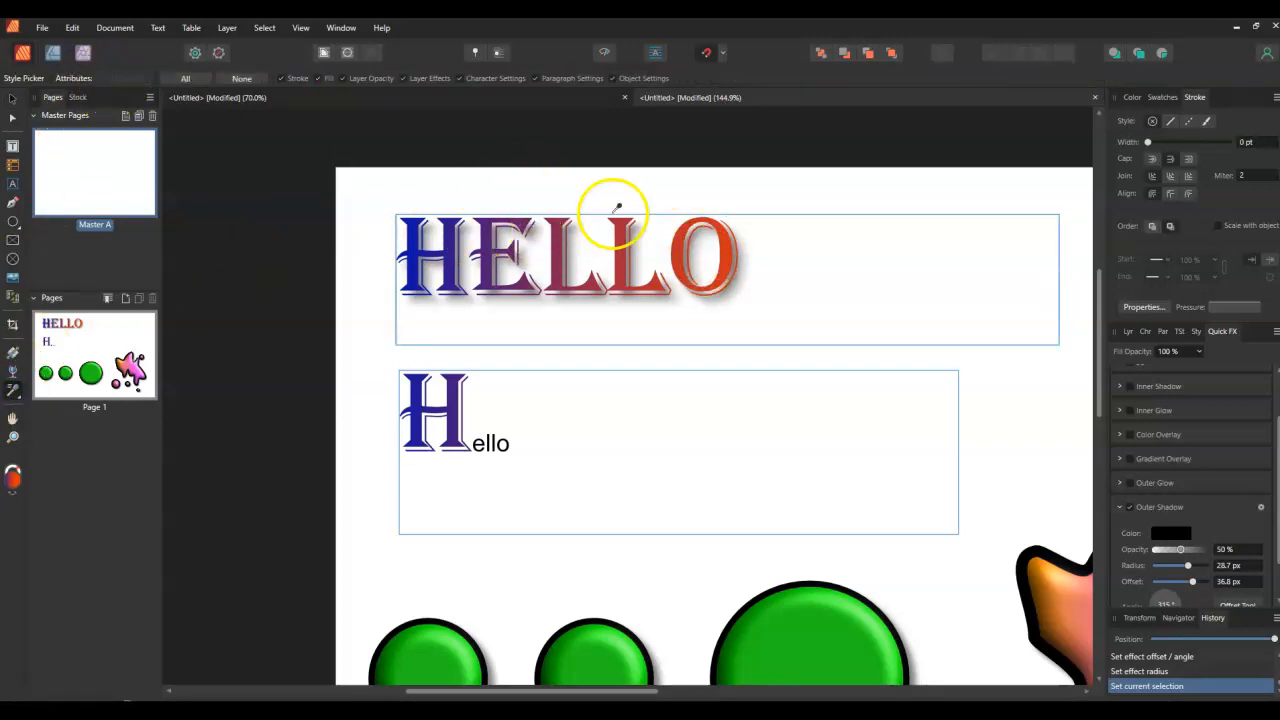
pyautogui.moveTo(710, 262)
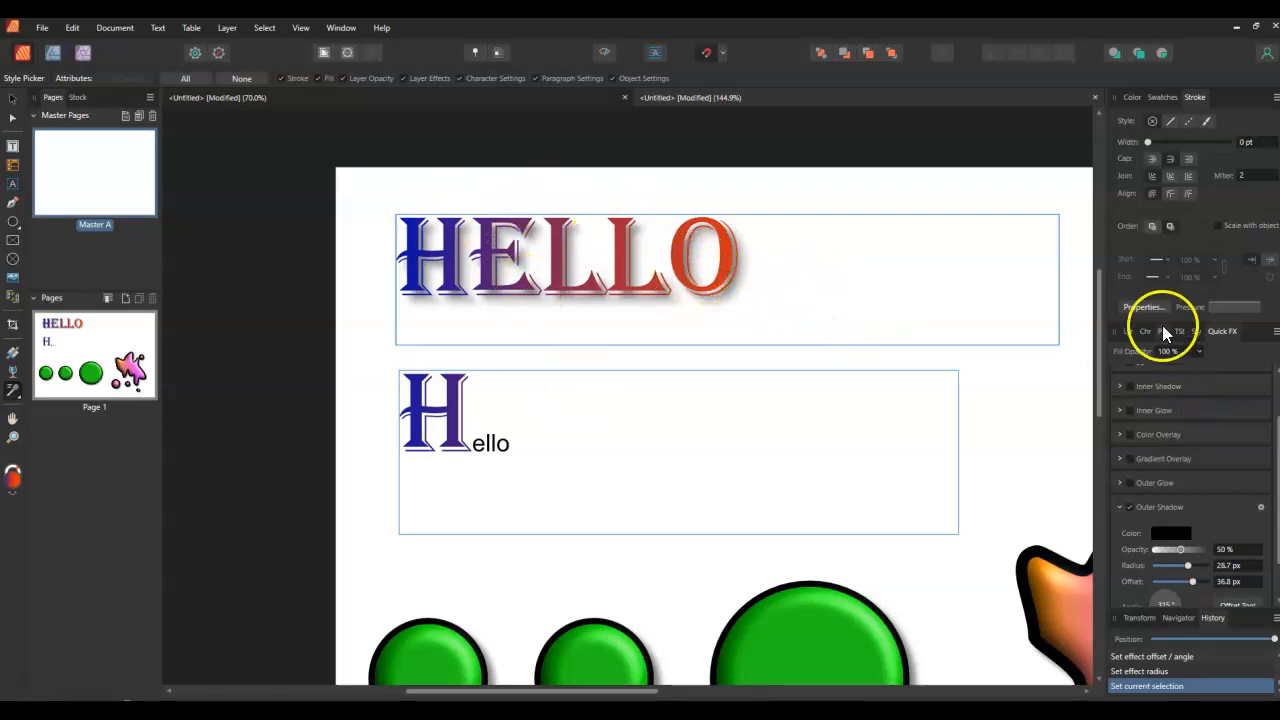
pyautogui.moveTo(732, 260)
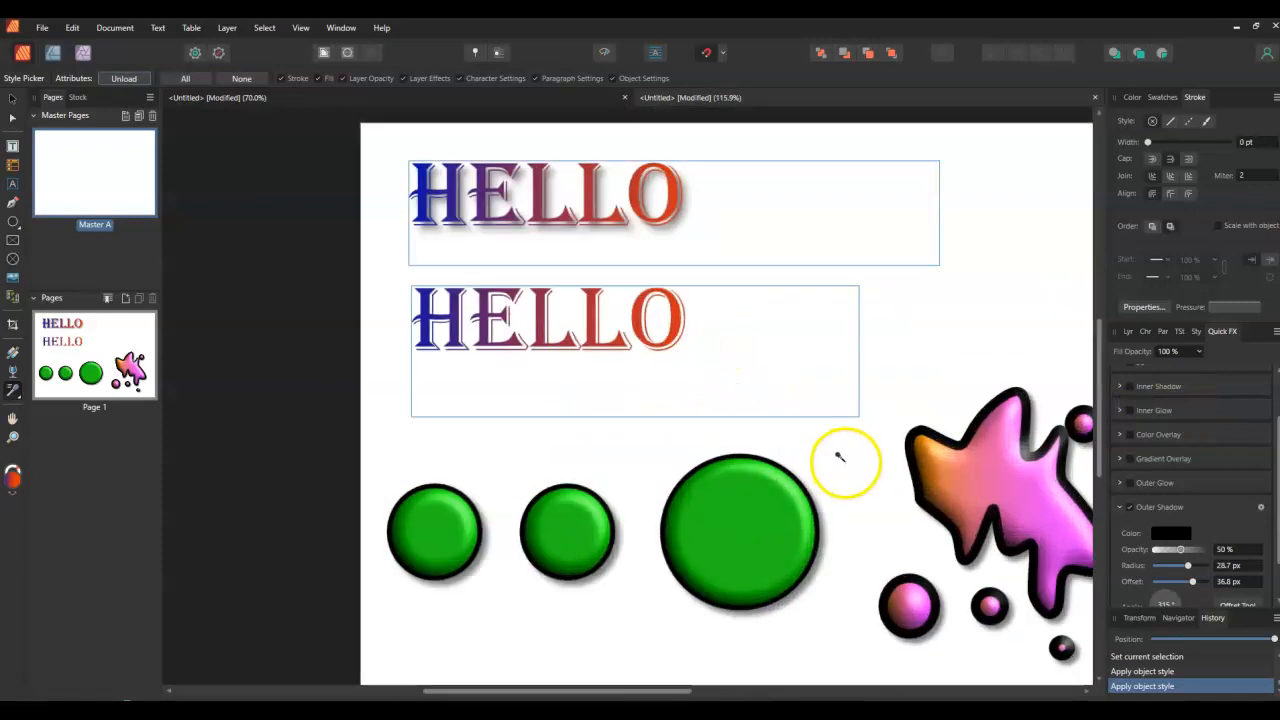
pyautogui.hscroll(-3)
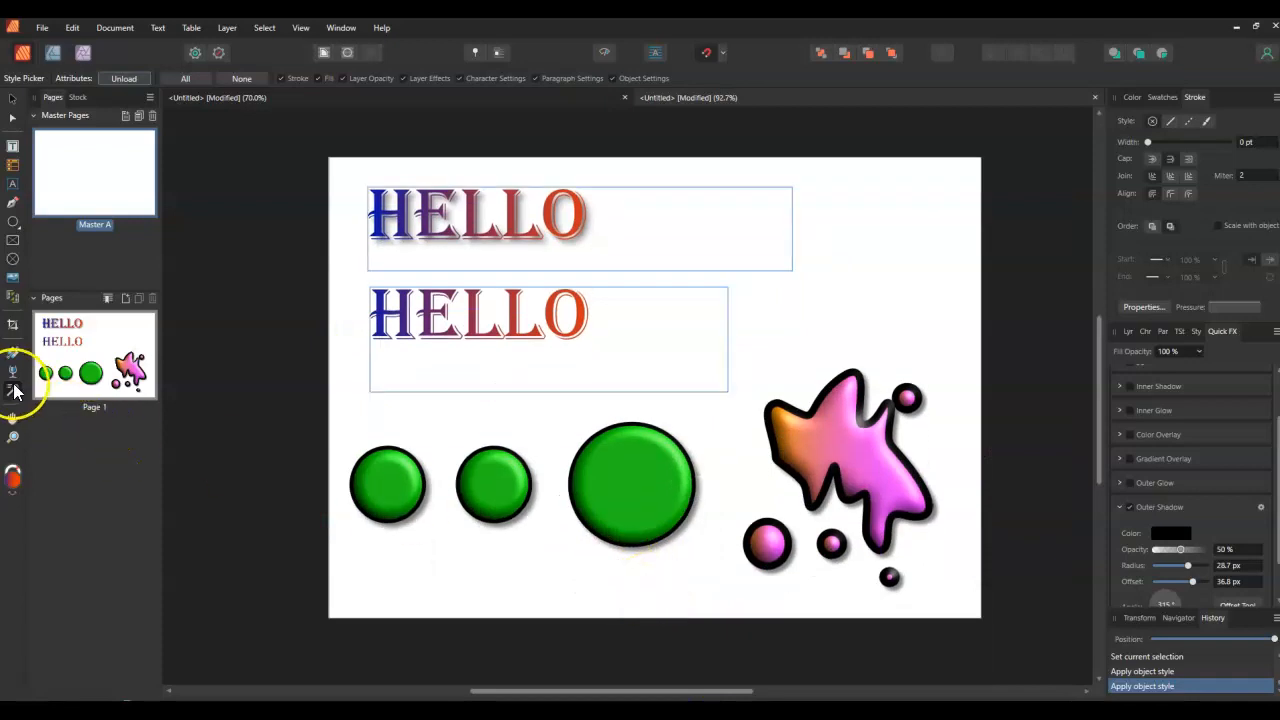
pyautogui.moveTo(14, 390)
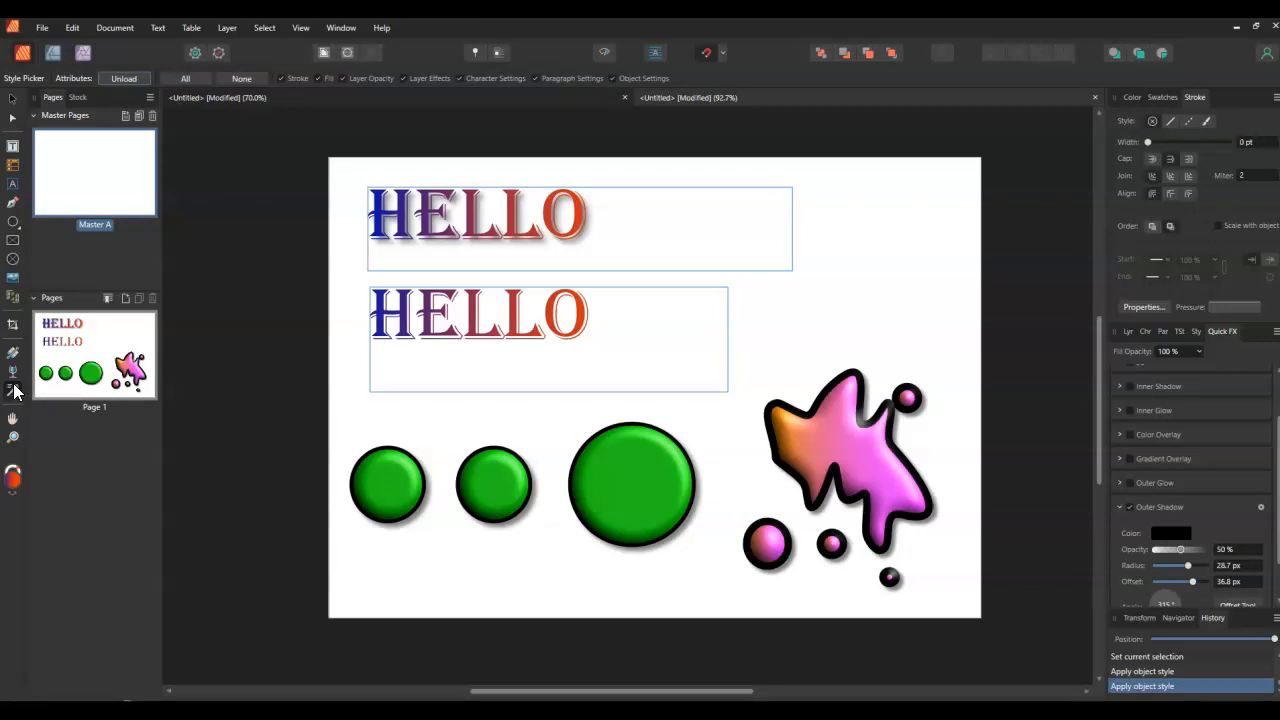
pyautogui.moveTo(40, 655)
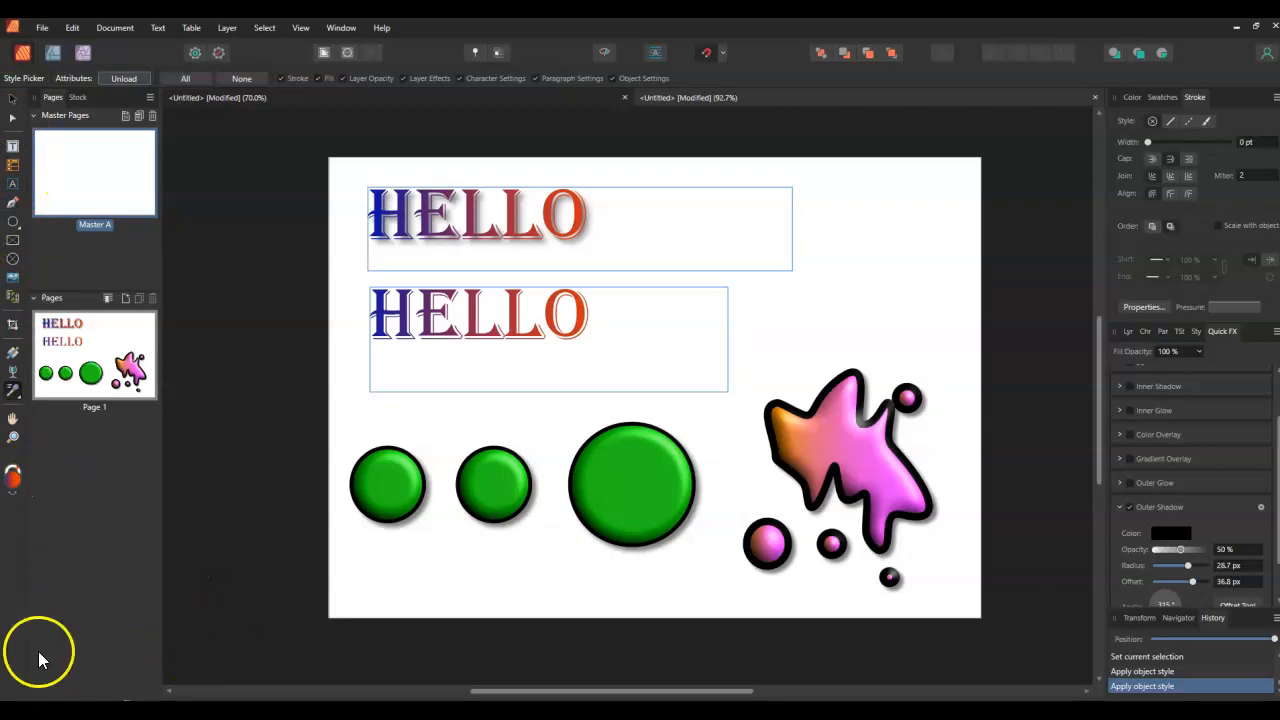